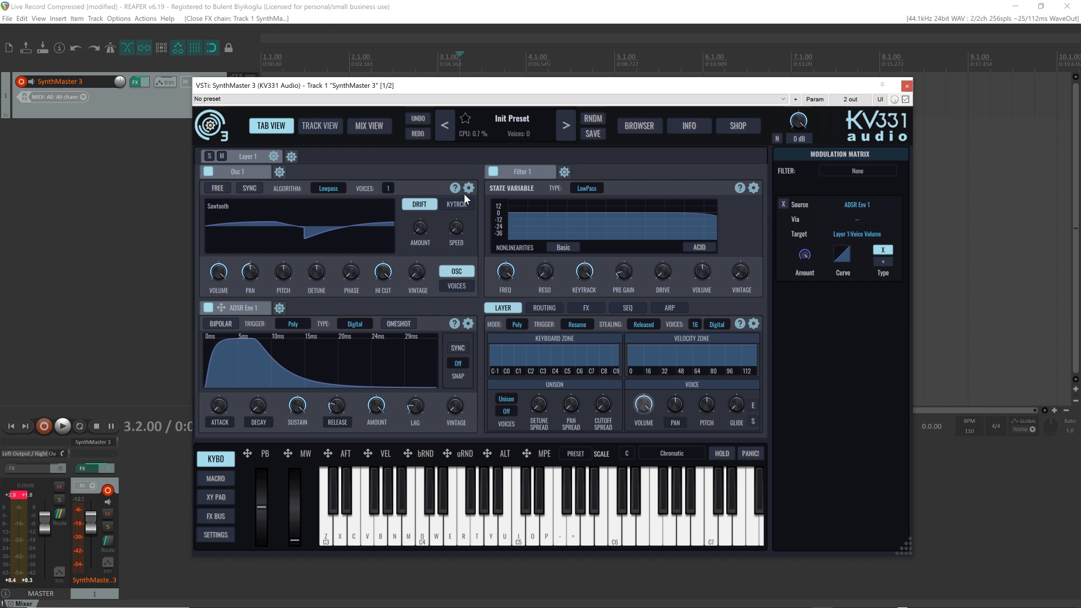
Switch Osc 1 to the Granular type playing the 'mare mediterranea pad' sample
click(468, 187)
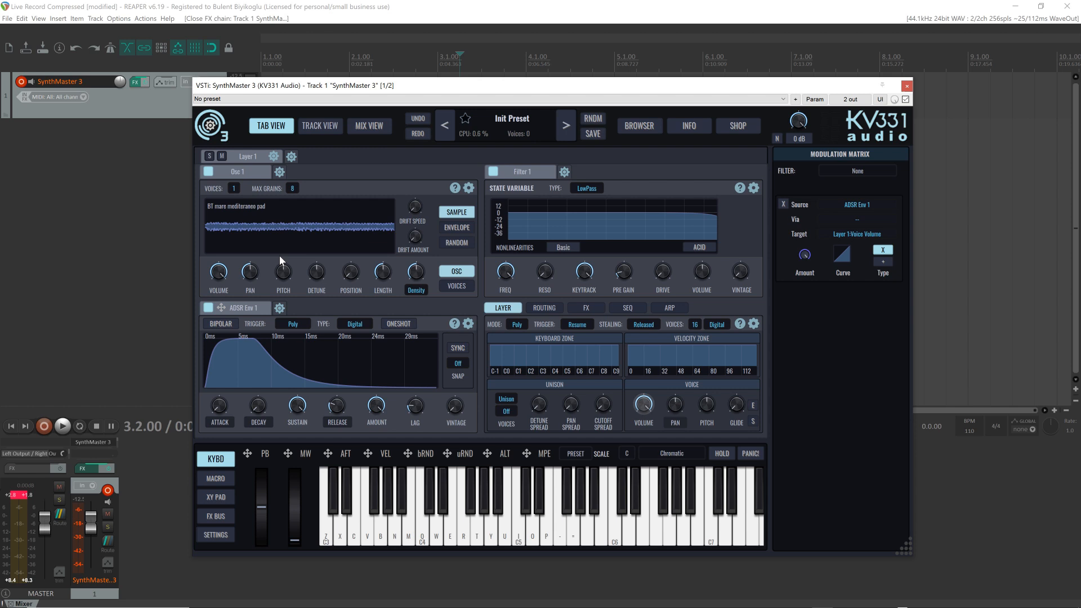
click(293, 188)
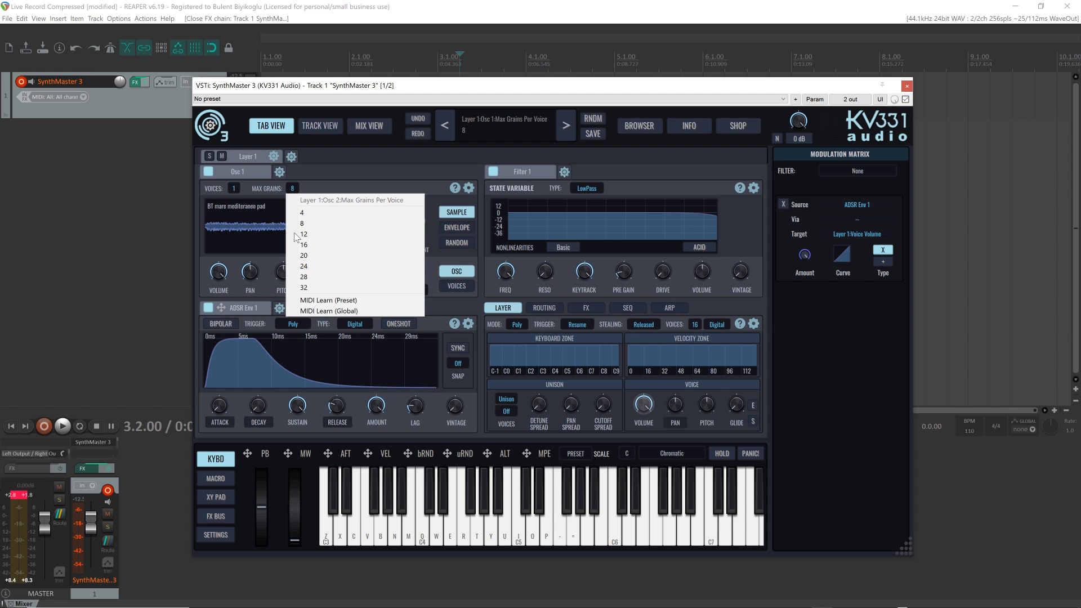
Pick 32 for MAX GRAINS and 16 for VOICES on Osc 1
click(304, 287)
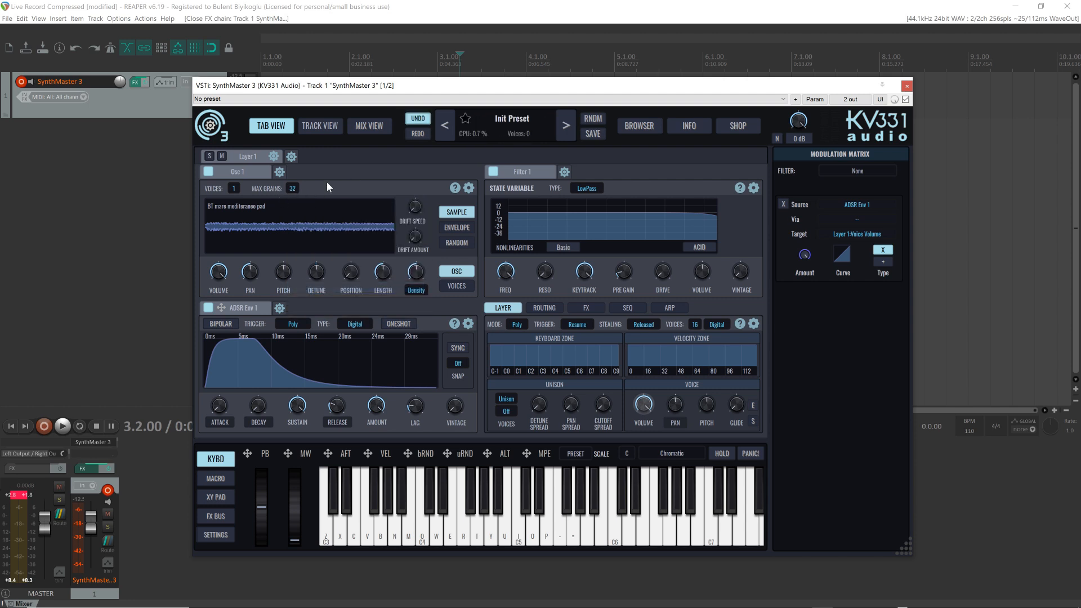
mouse_move(228, 197)
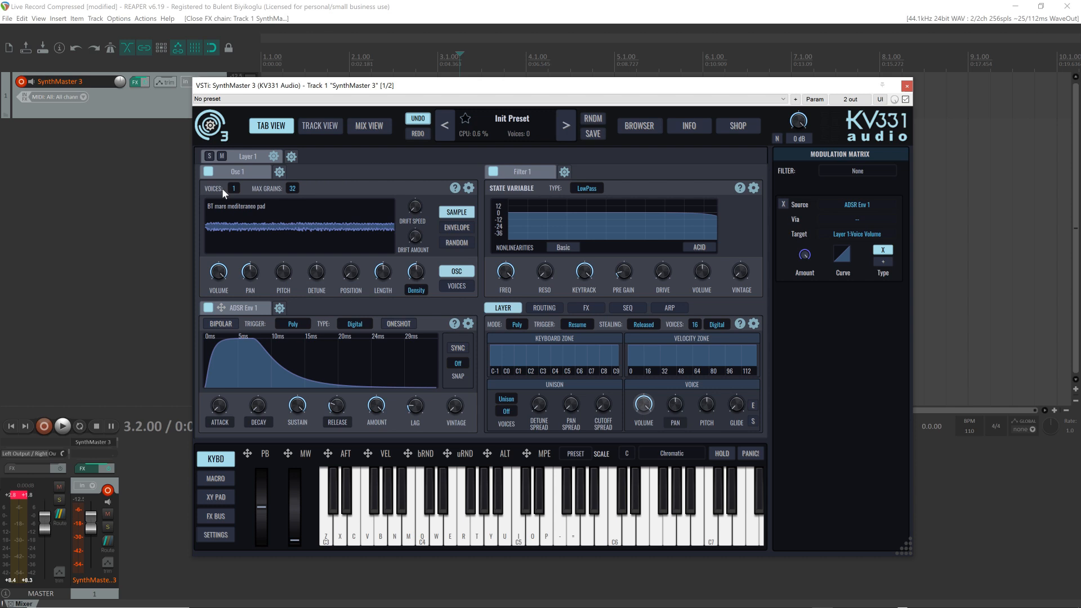
click(234, 188)
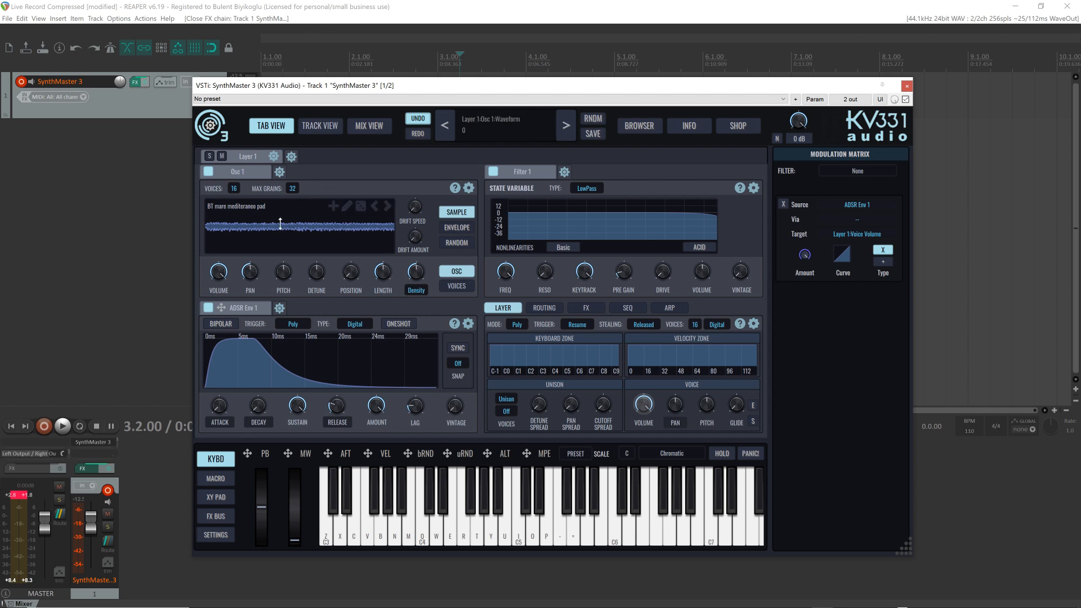
mouse_move(310, 226)
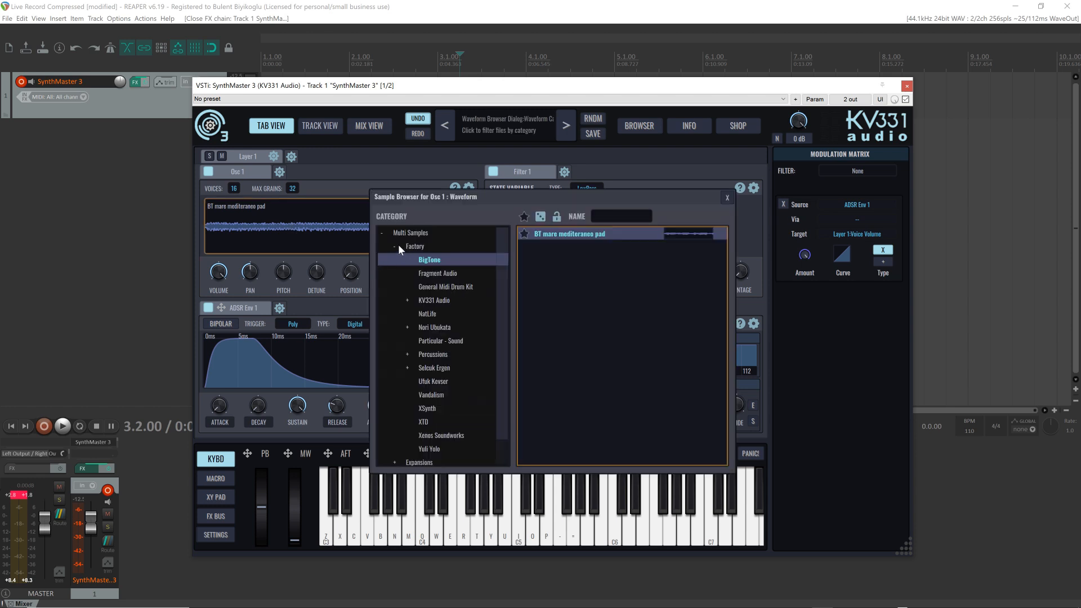
mouse_move(385, 238)
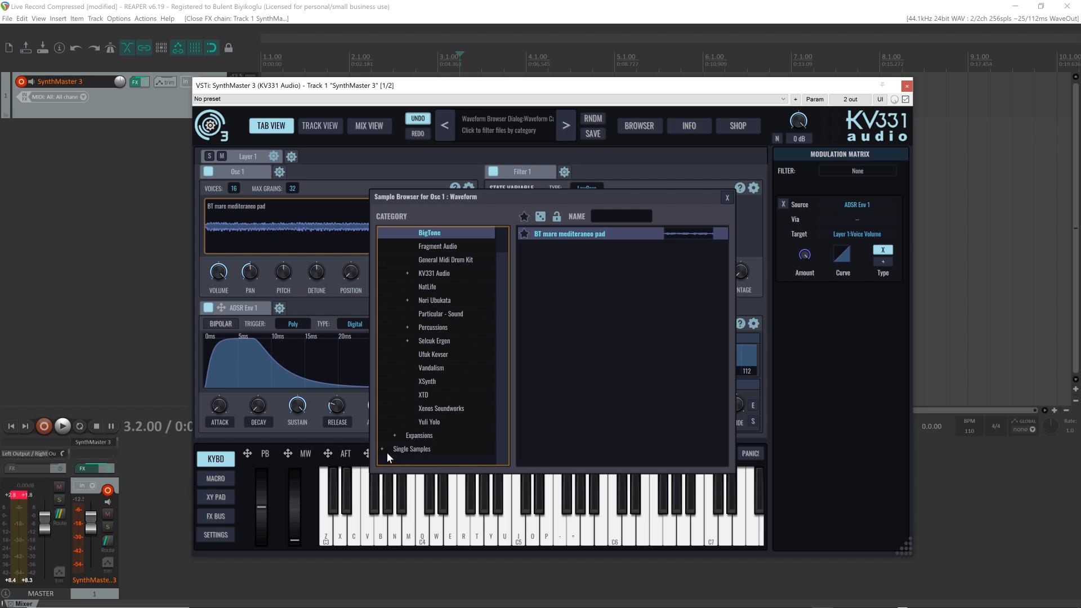
Browse Single Samples to Bowed Strings and load Sustain.C3.wav
click(382, 449)
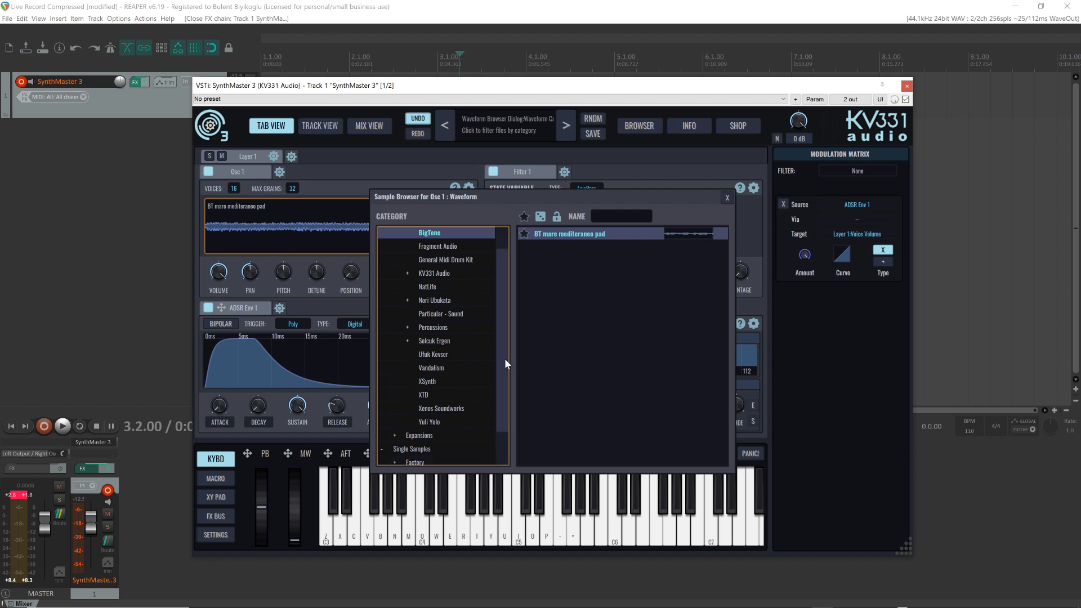
scroll(down, 3)
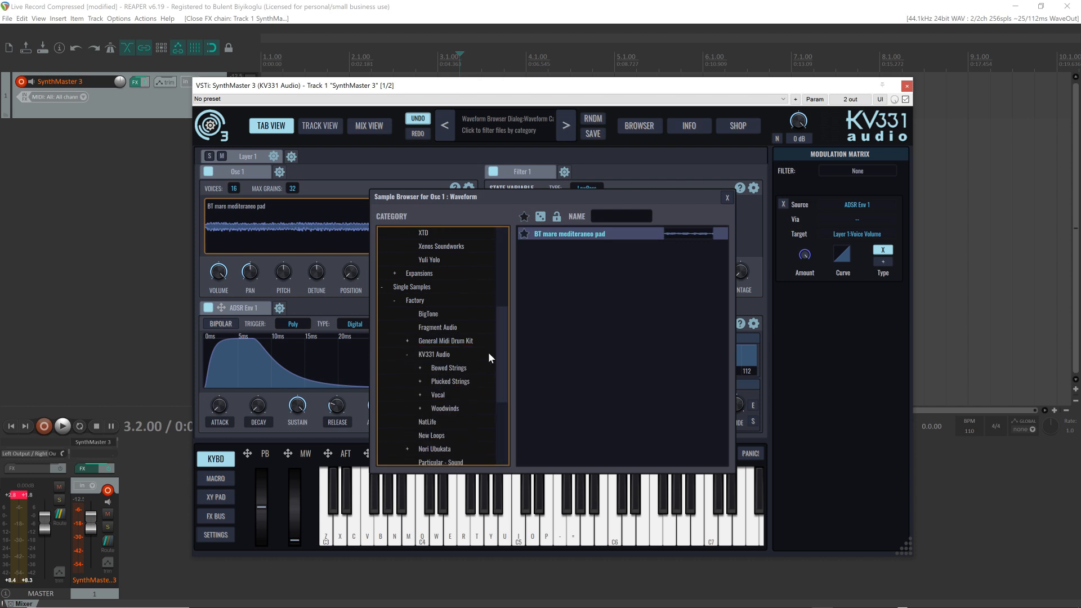
click(449, 368)
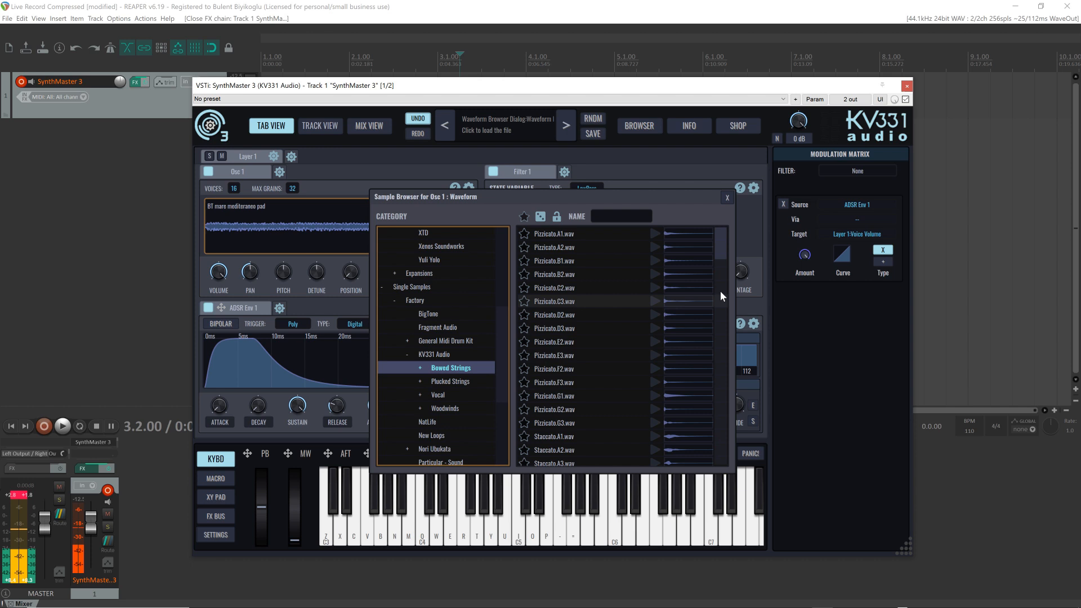
scroll(down, 3)
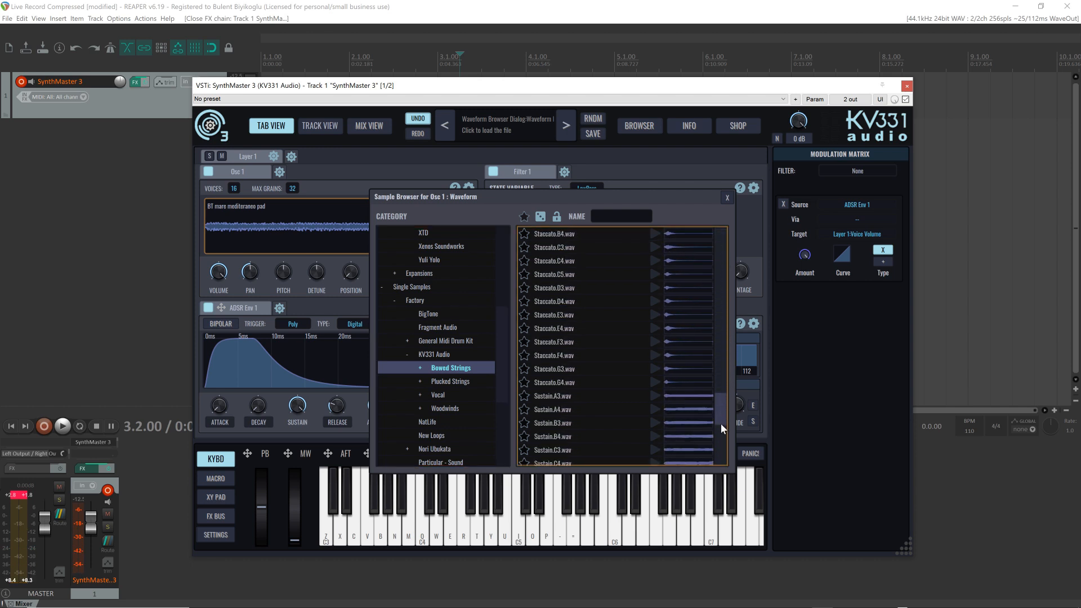
scroll(down, 3)
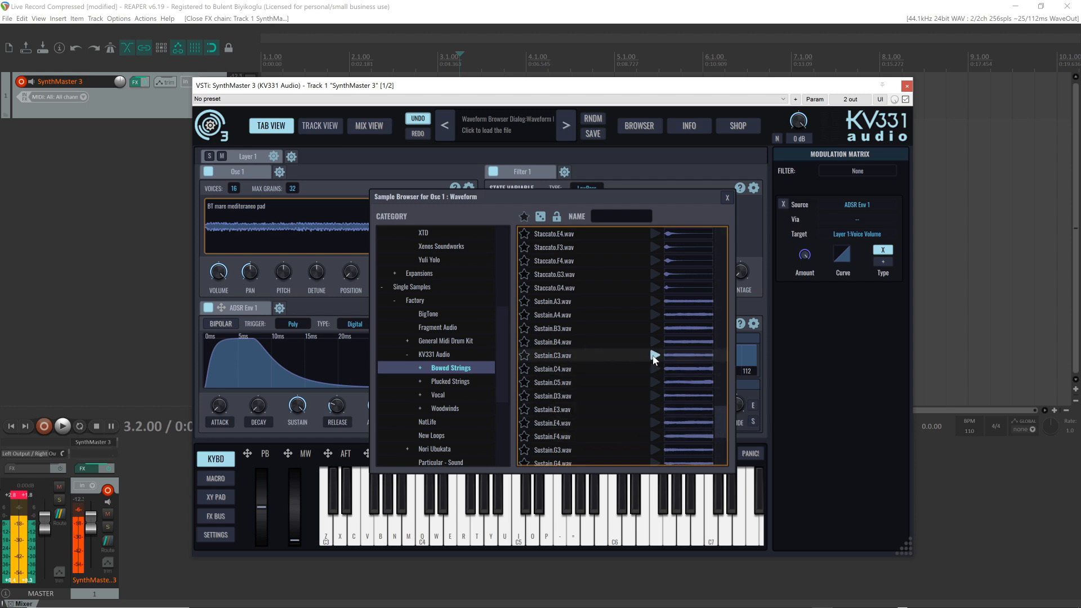
mouse_move(546, 362)
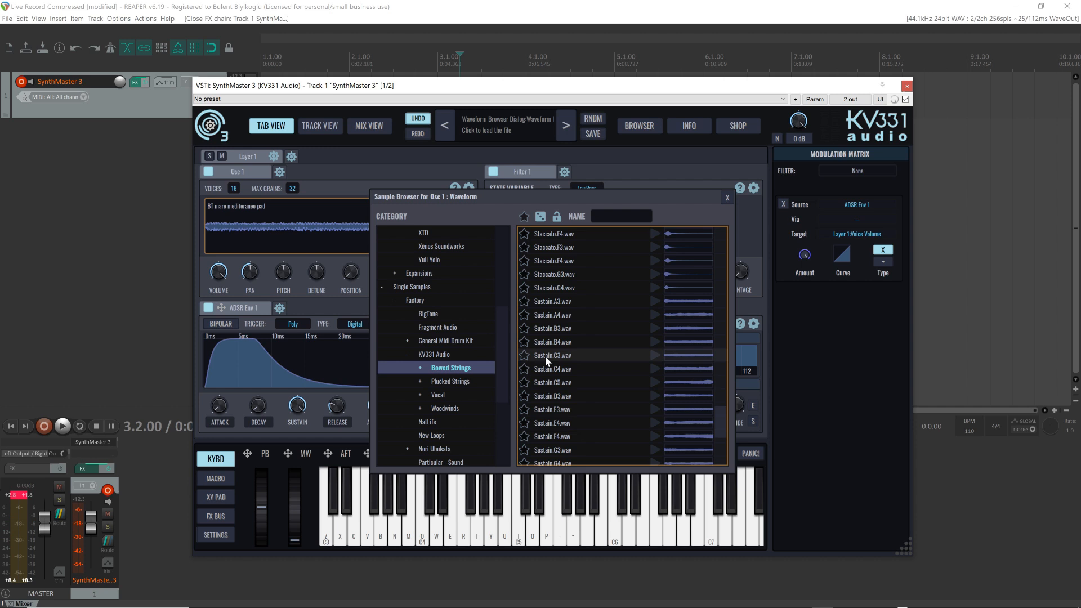
click(552, 355)
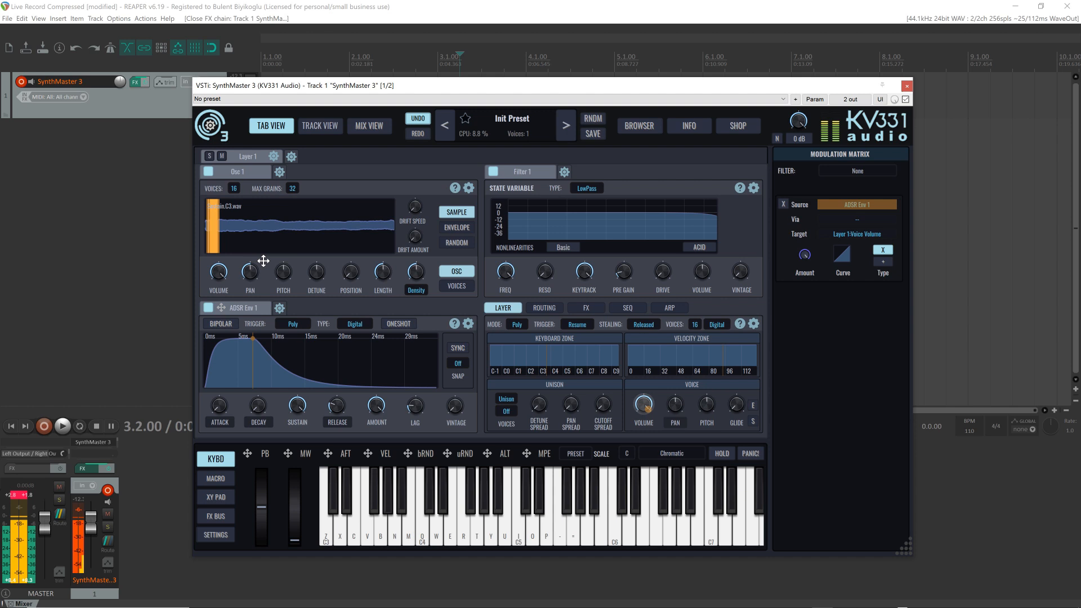
Set the Osc 1 VOICES value to 1
click(234, 188)
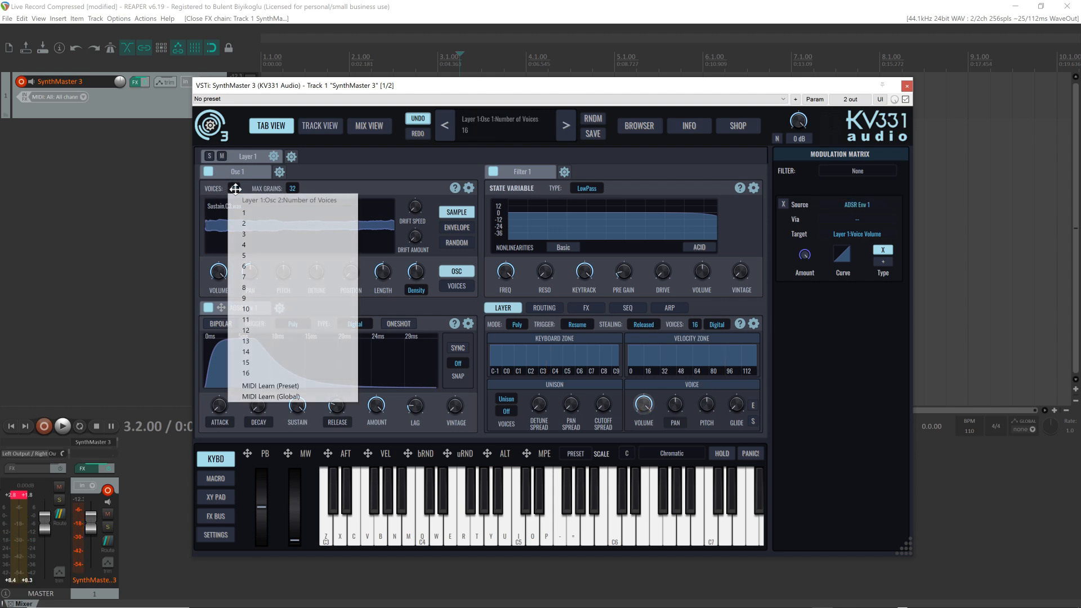
click(243, 212)
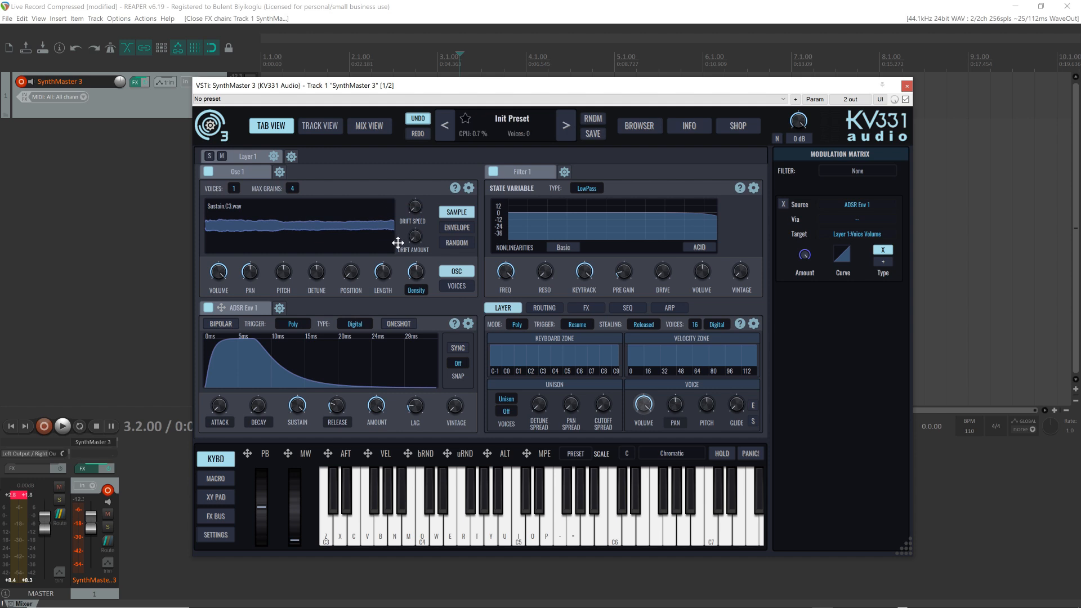
mouse_move(320, 270)
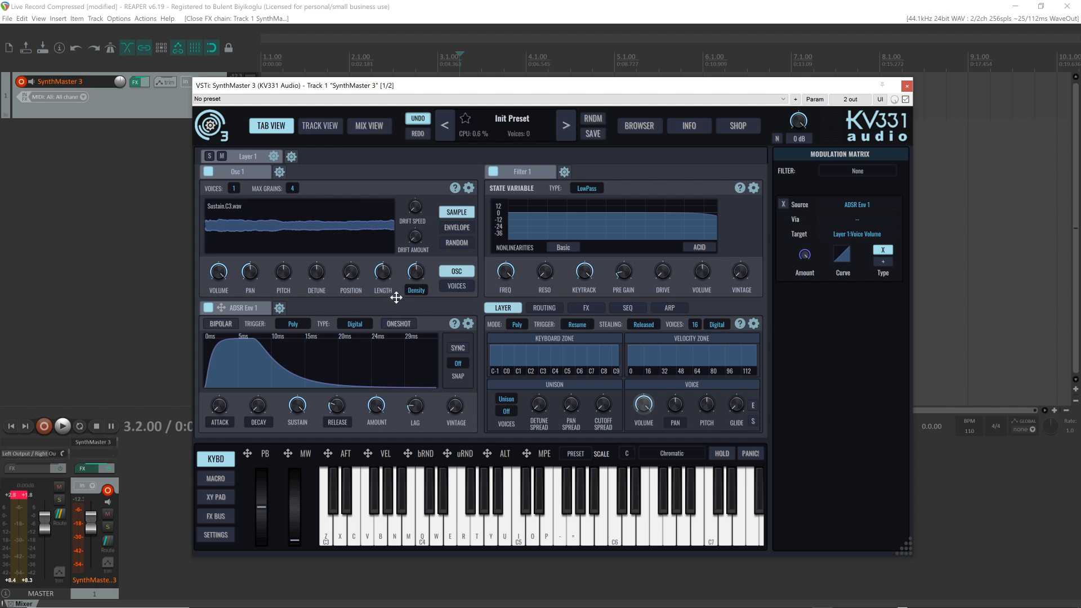
mouse_move(422, 256)
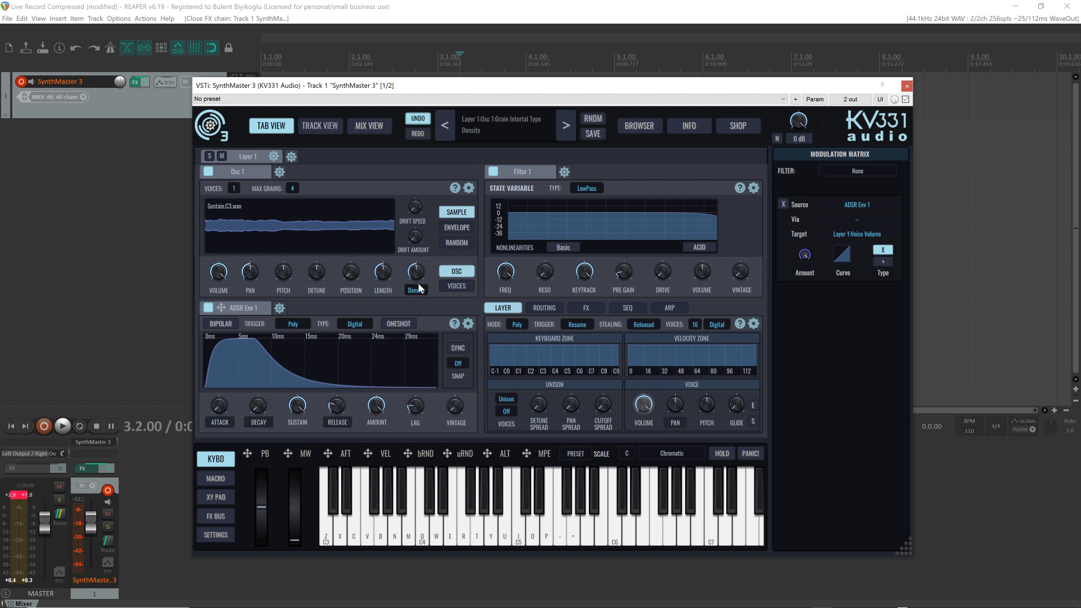
Lower the grain interval to about 3.17 with the Density knob
drag(415, 271, 415, 276)
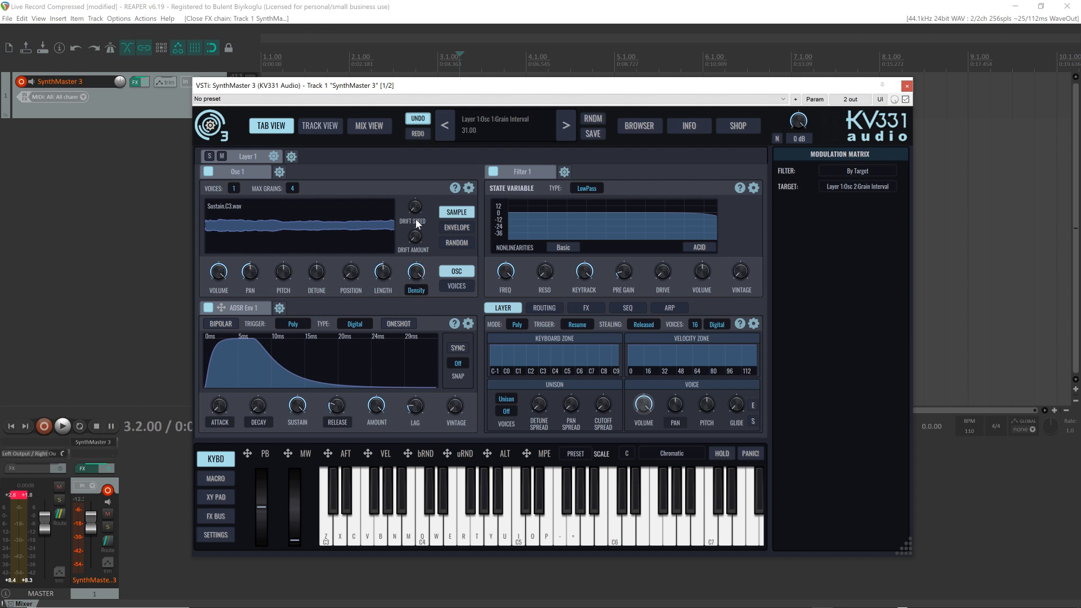
drag(415, 269, 415, 279)
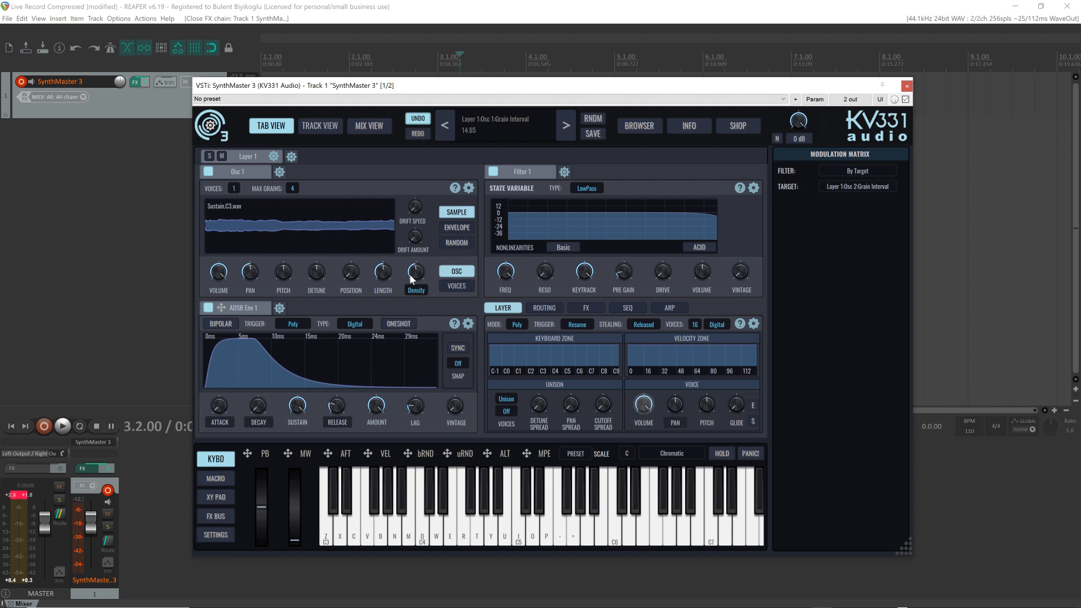
drag(415, 271, 415, 289)
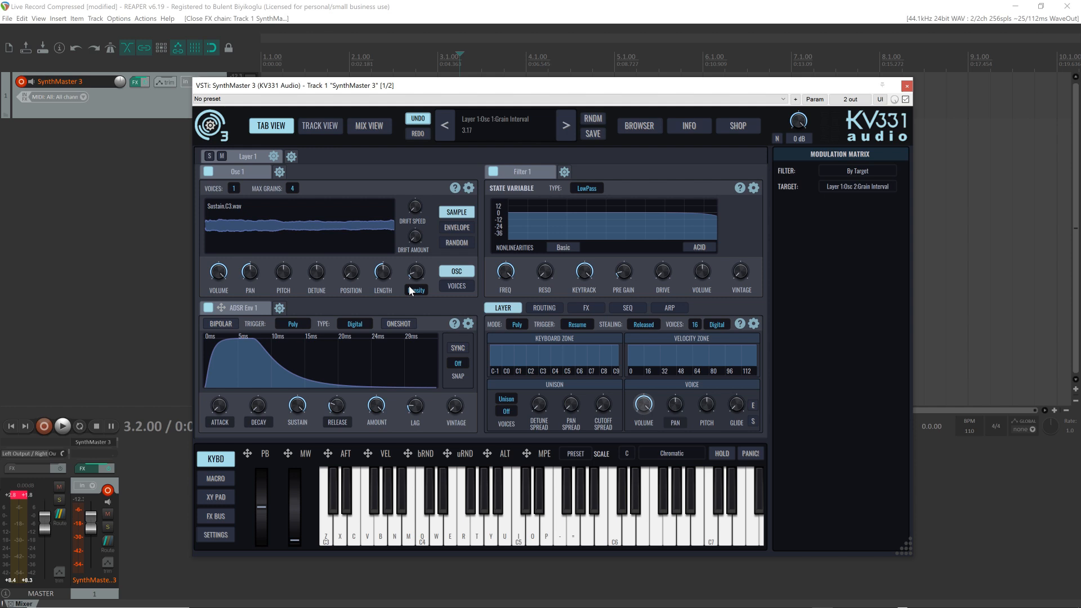
drag(416, 276, 412, 290)
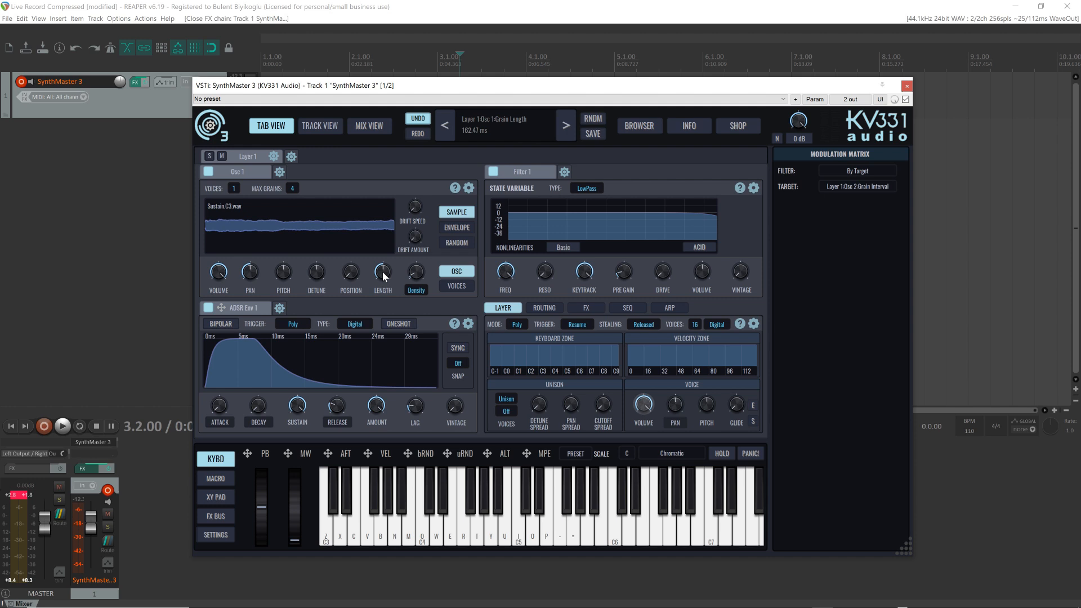
mouse_move(383, 280)
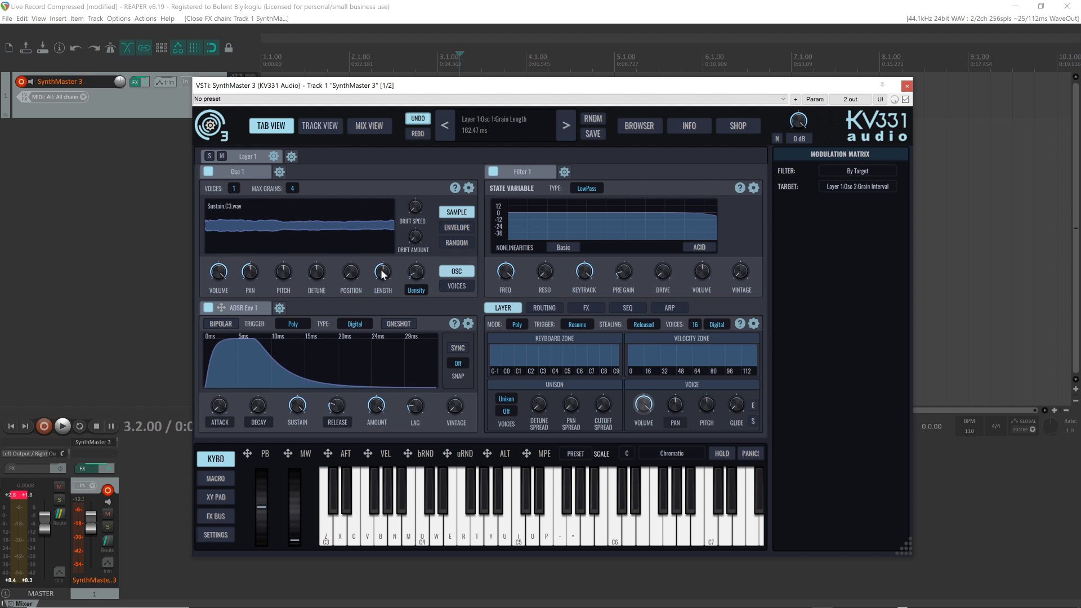
Sweep grain length from 5000 ms down to 12 ms, settling near 28 ms
drag(383, 271, 383, 256)
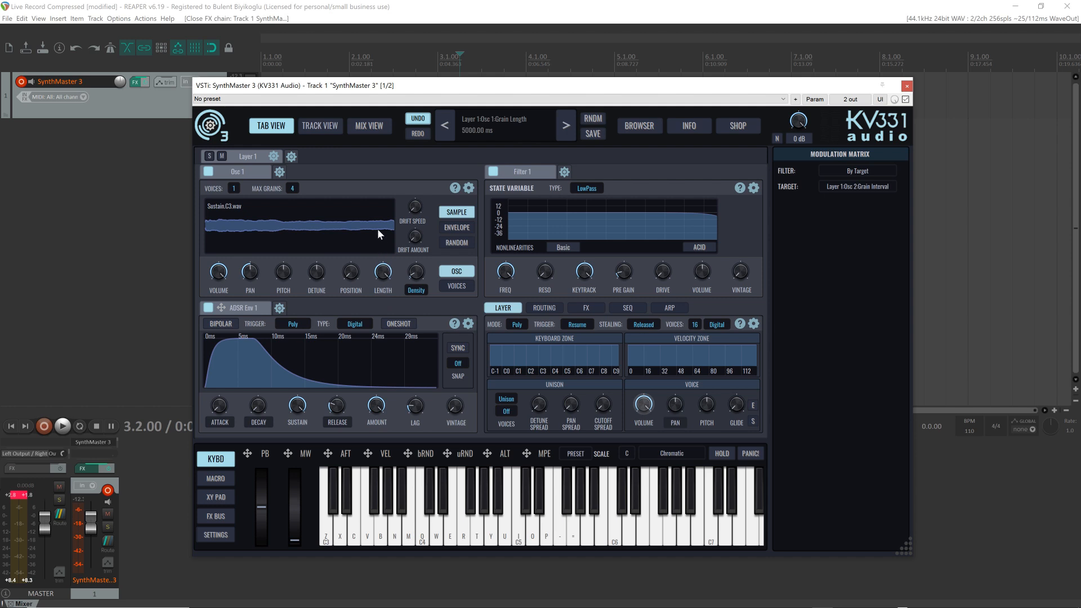
drag(383, 271, 383, 271)
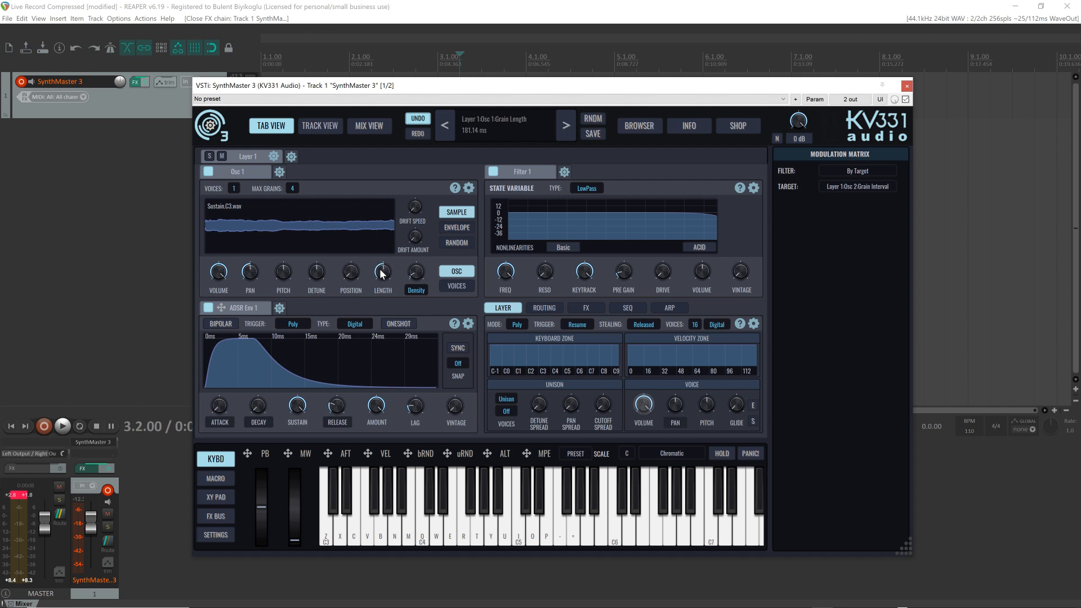
drag(383, 271, 383, 283)
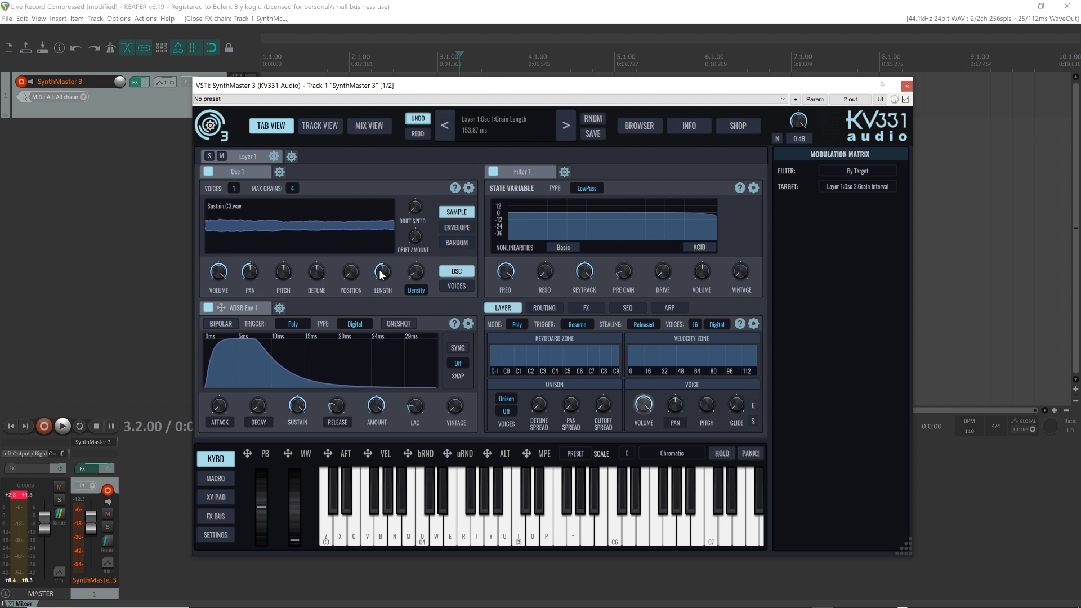
drag(383, 271, 378, 290)
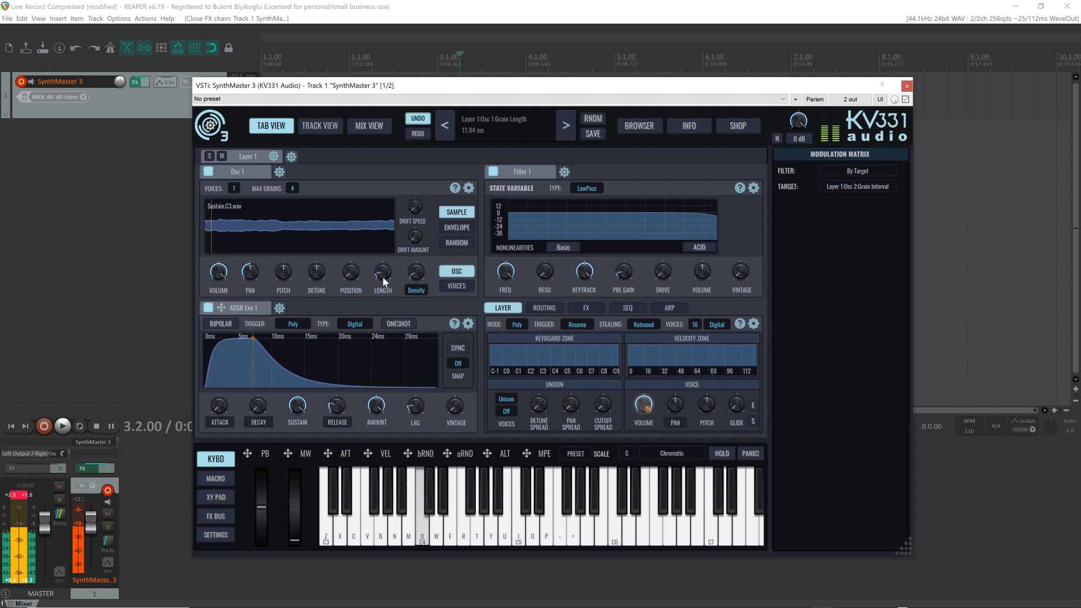
drag(382, 271, 382, 256)
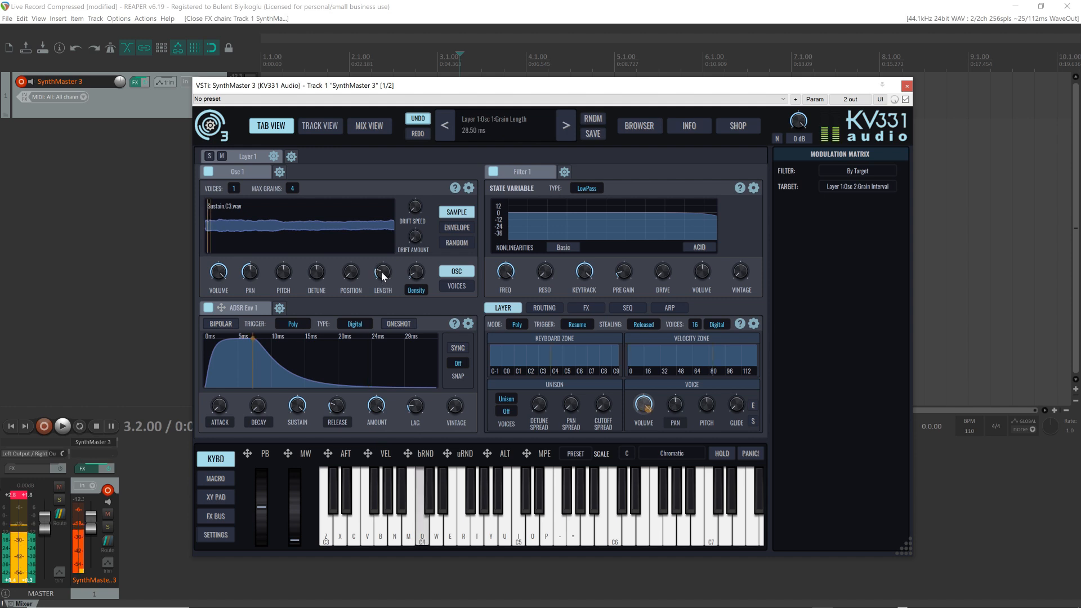
drag(383, 271, 383, 255)
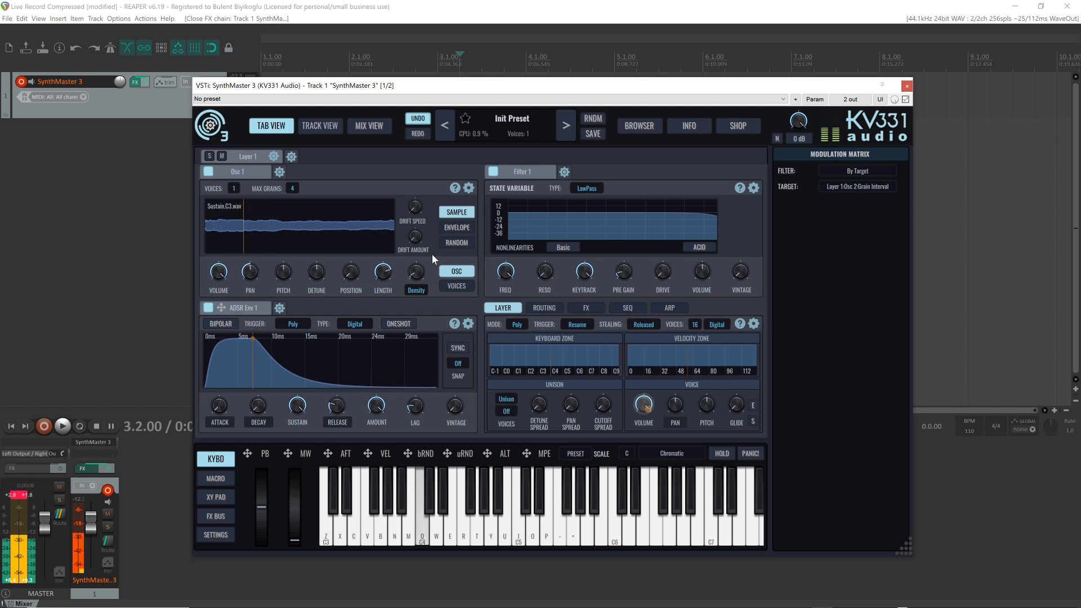
Retune the grain interval with the Density knob to about 3.91
drag(416, 271, 416, 262)
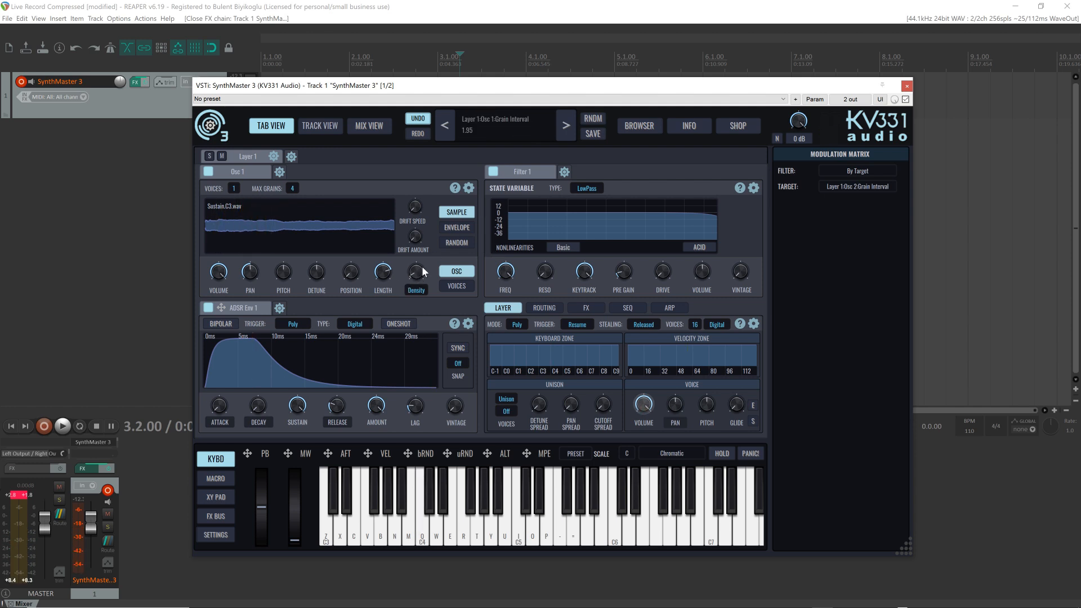
drag(416, 271, 416, 262)
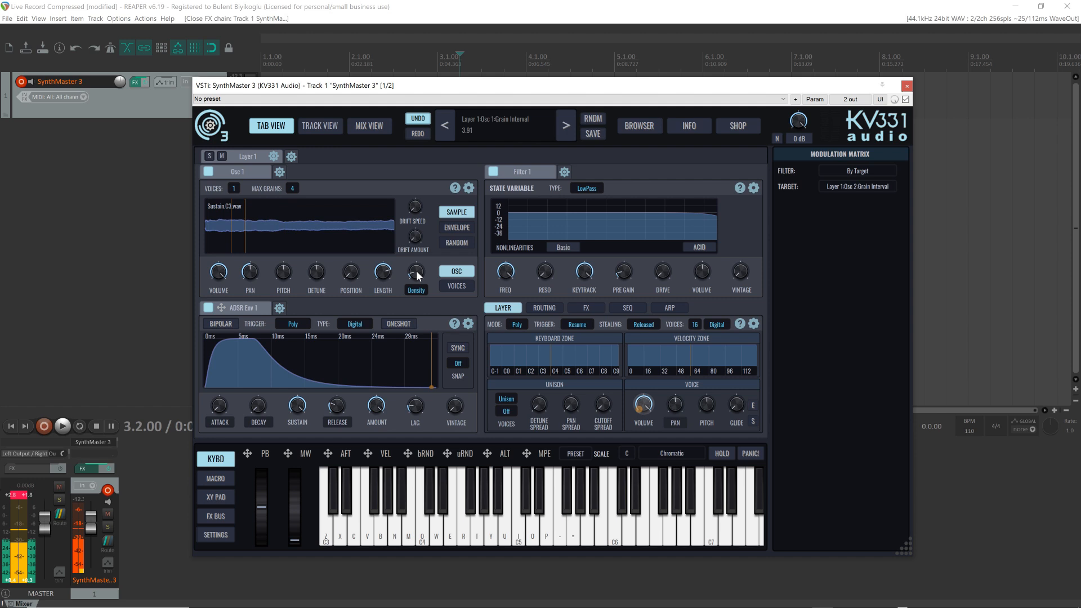
drag(415, 274, 415, 269)
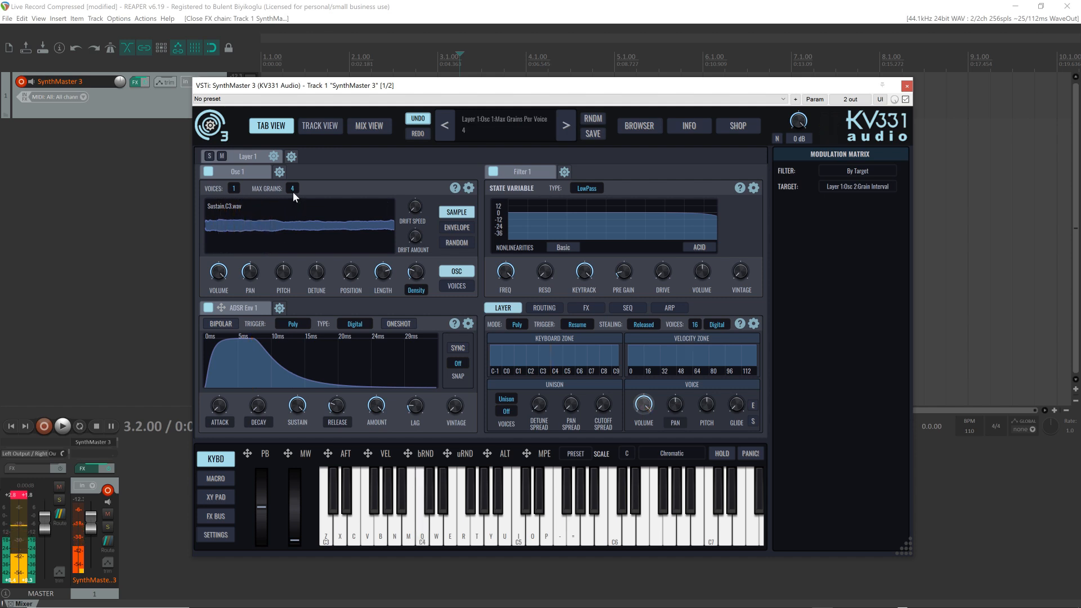
Set max grains to 8, raise grain interval to ~15.87, then max grains to 16
click(293, 188)
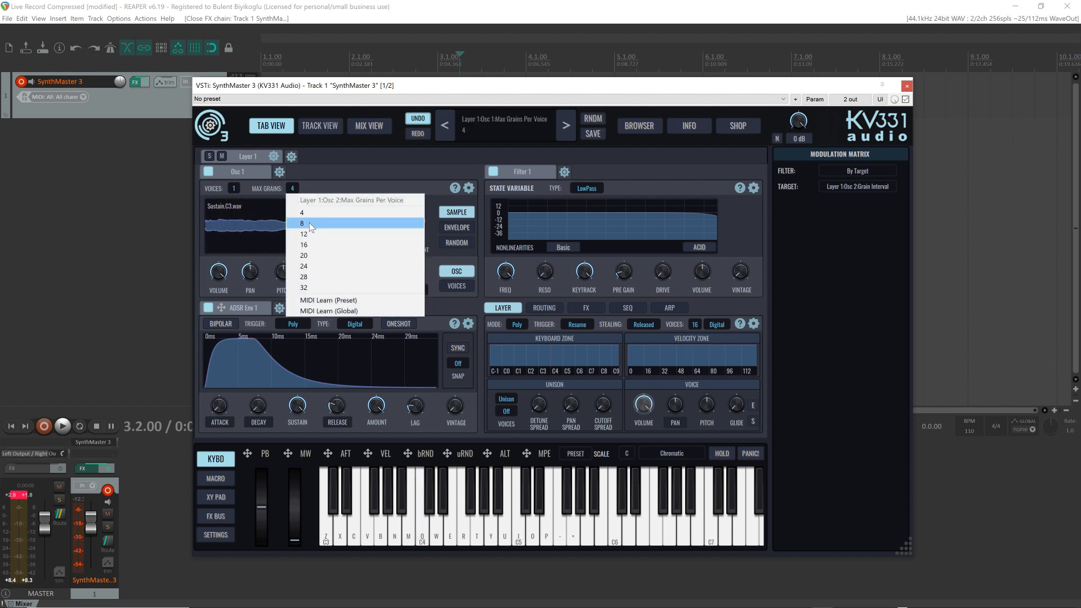
click(302, 224)
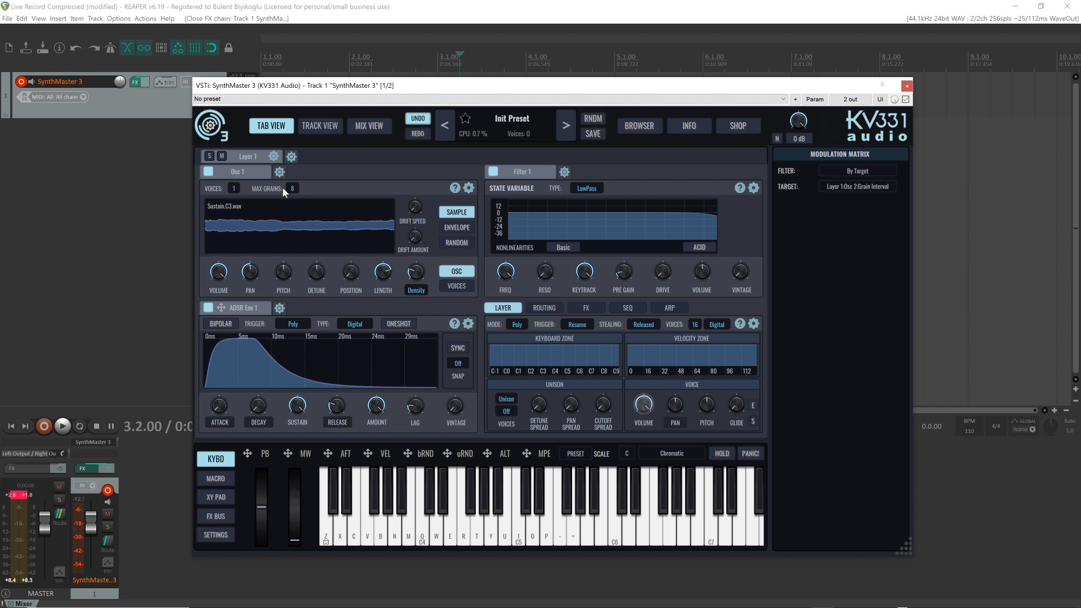
mouse_move(395, 262)
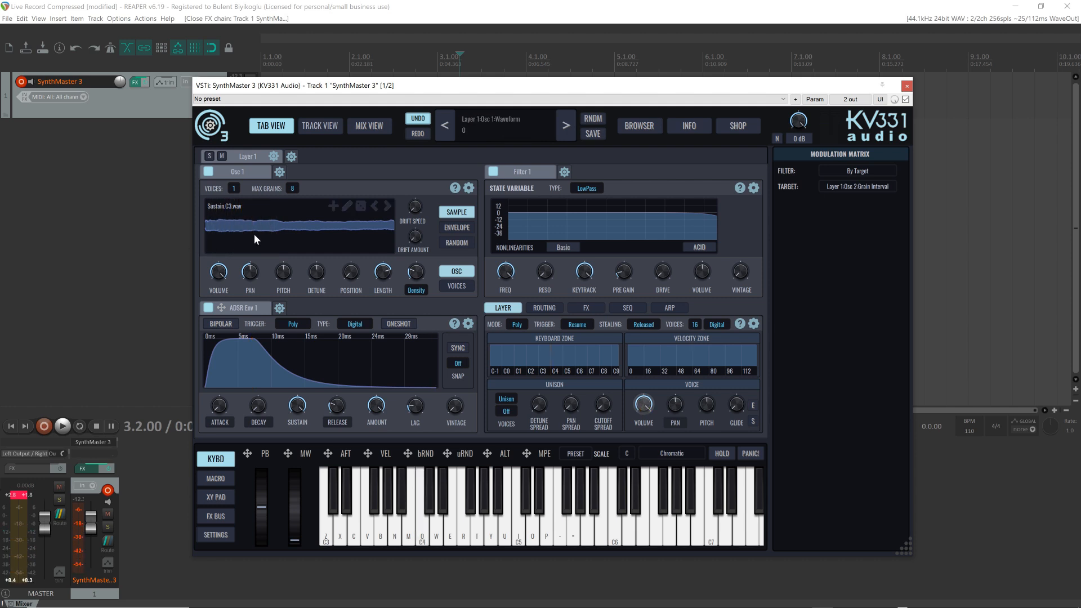
mouse_move(274, 237)
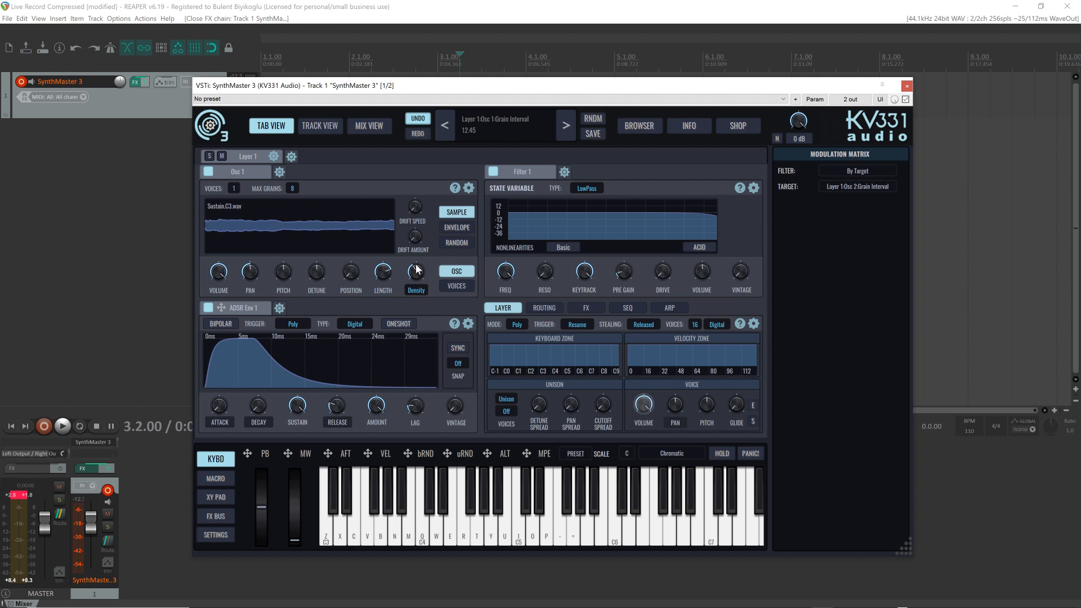
drag(415, 269, 416, 255)
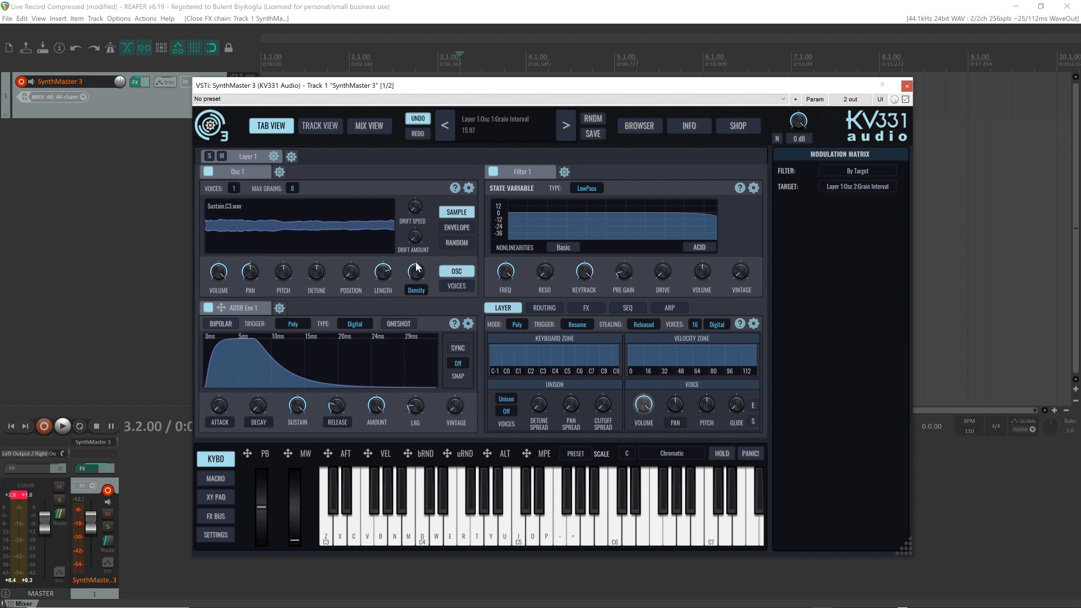
click(292, 188)
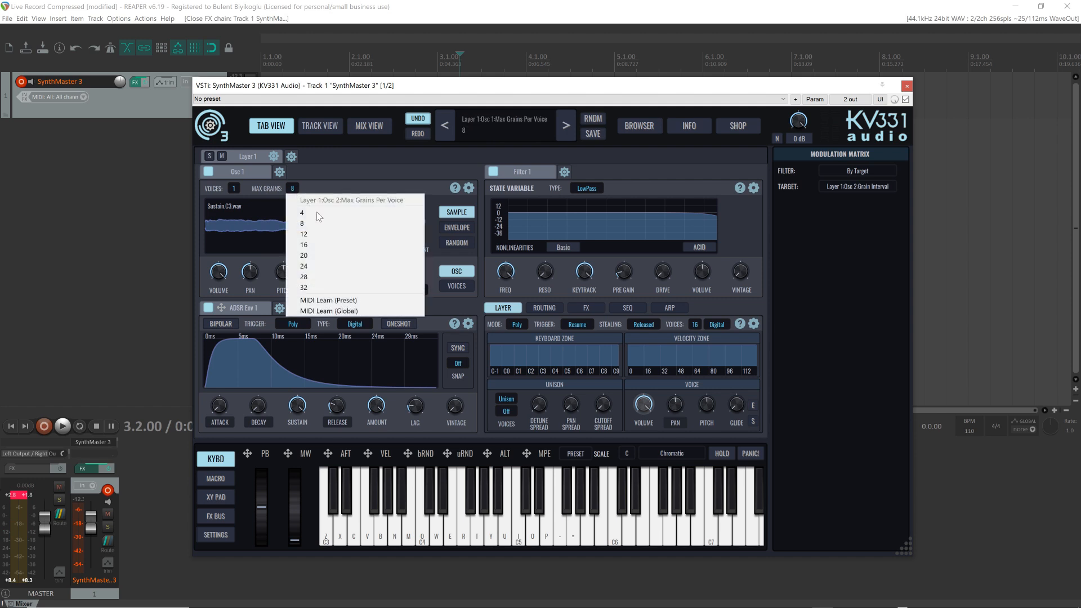
click(304, 245)
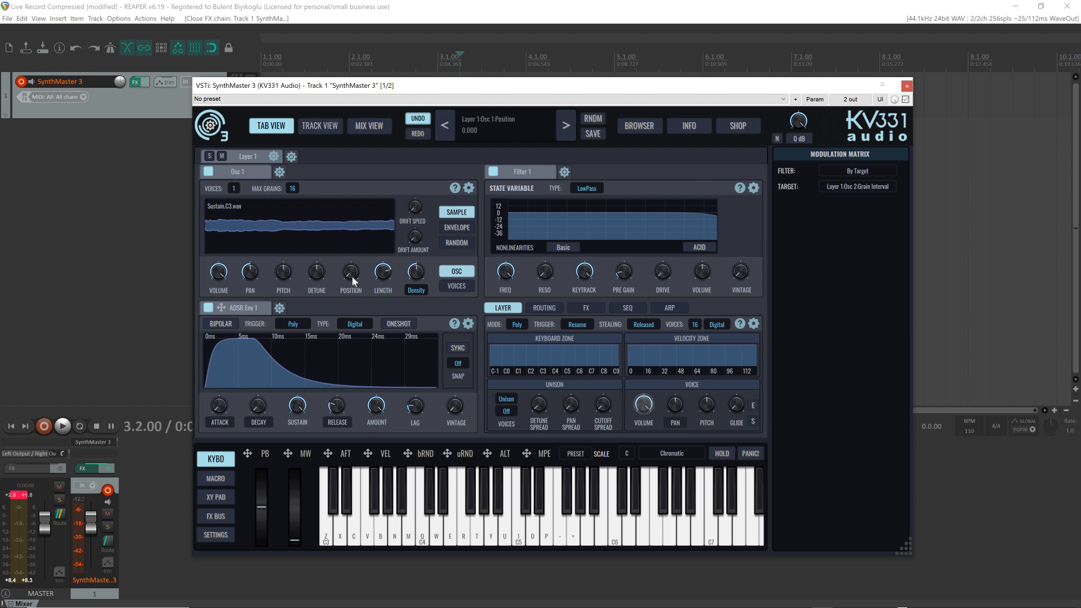
mouse_move(353, 279)
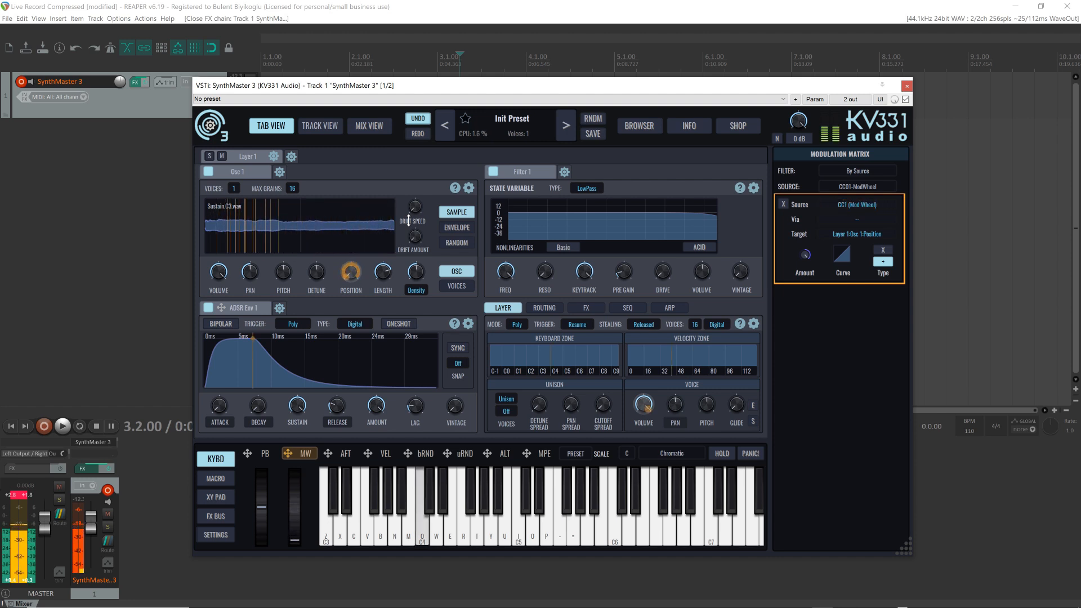
Close the CC01 Mod Wheel to Osc 1 Position routing details
click(857, 203)
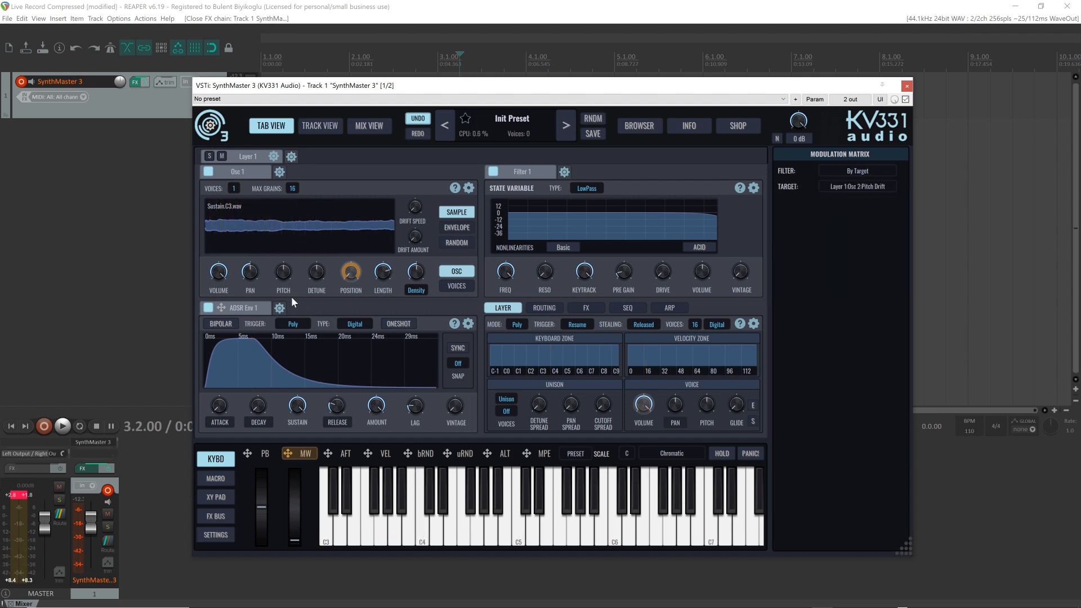
mouse_move(454, 225)
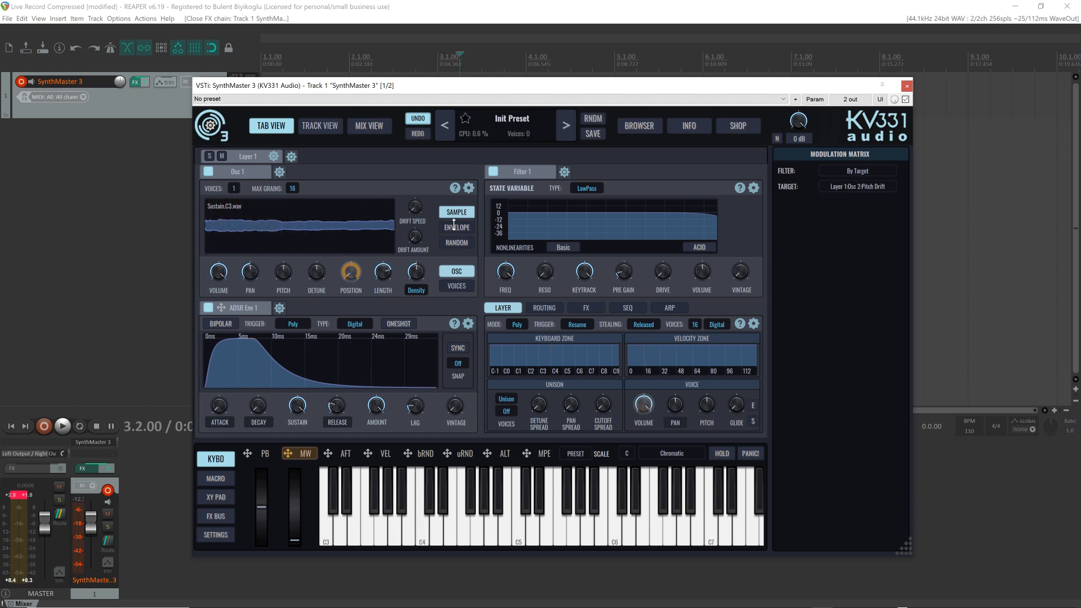
Show the grain ENVELOPE and adjust its attack and release times
click(456, 227)
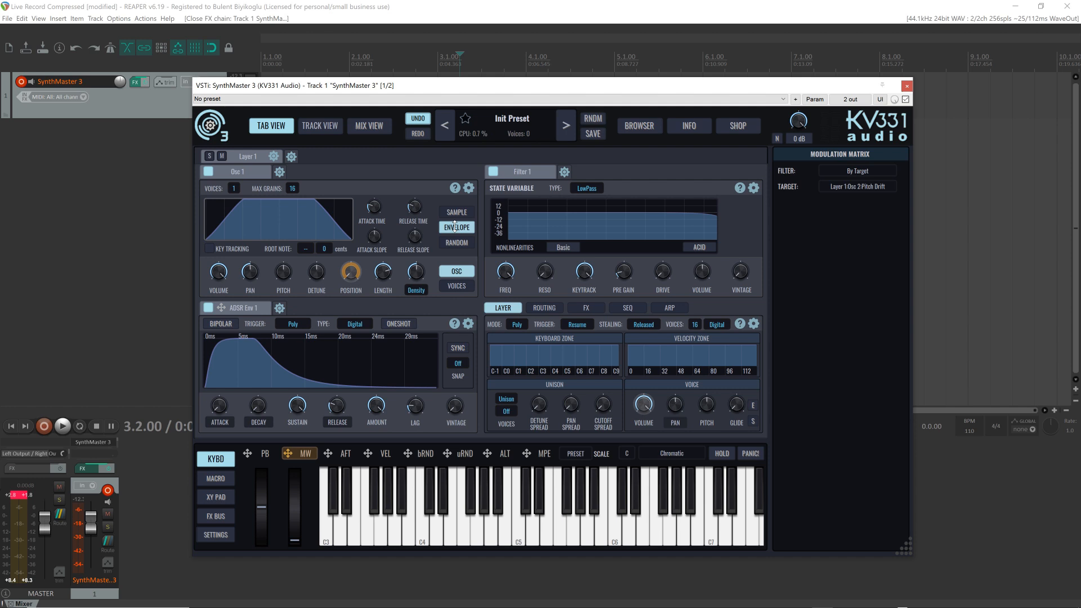
drag(383, 269, 383, 265)
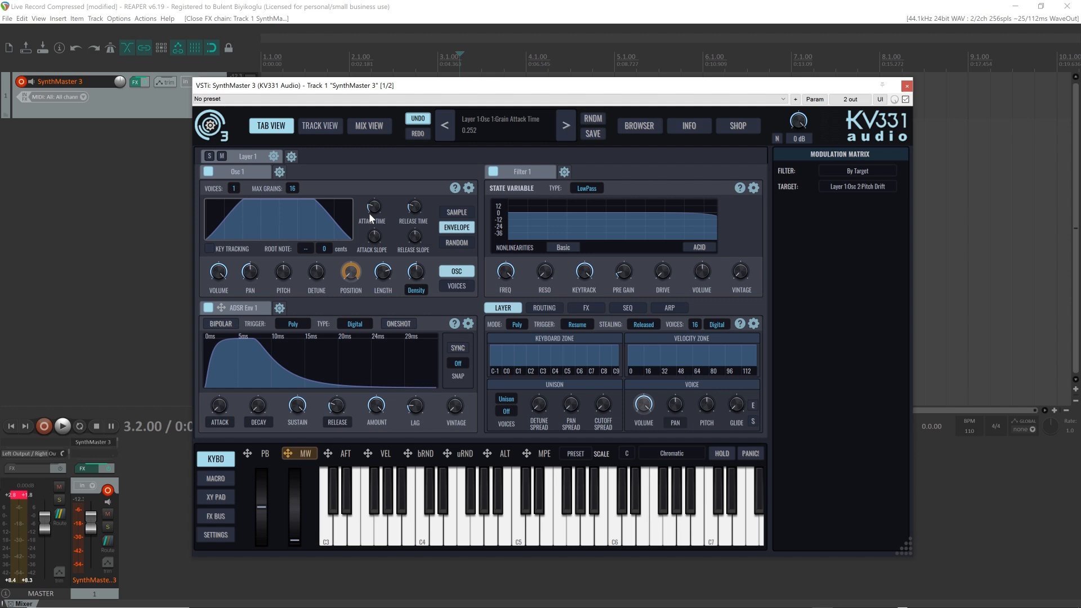
drag(372, 206, 371, 214)
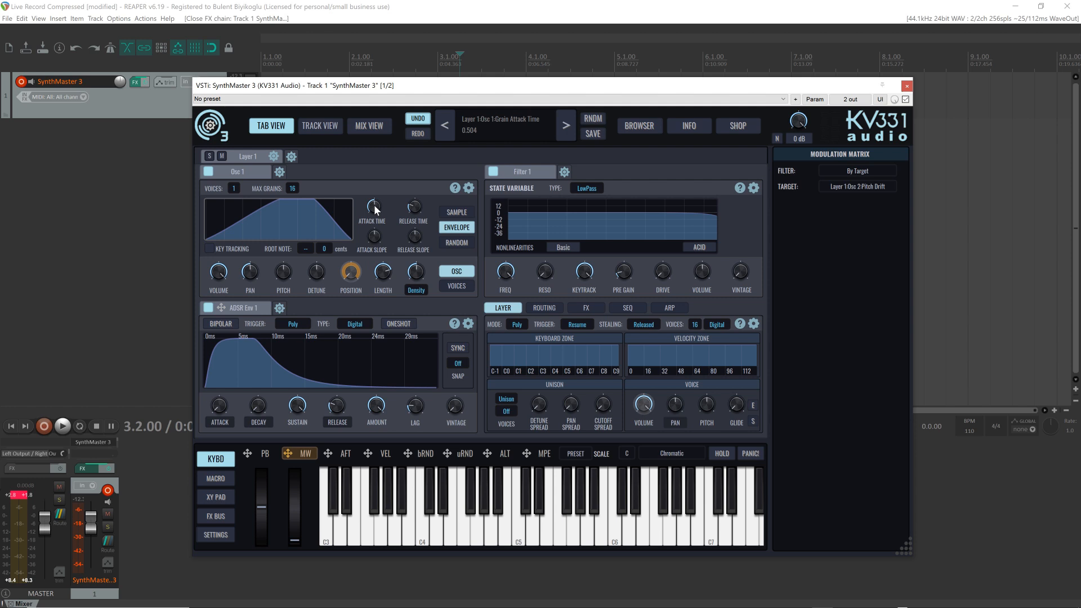
mouse_move(375, 211)
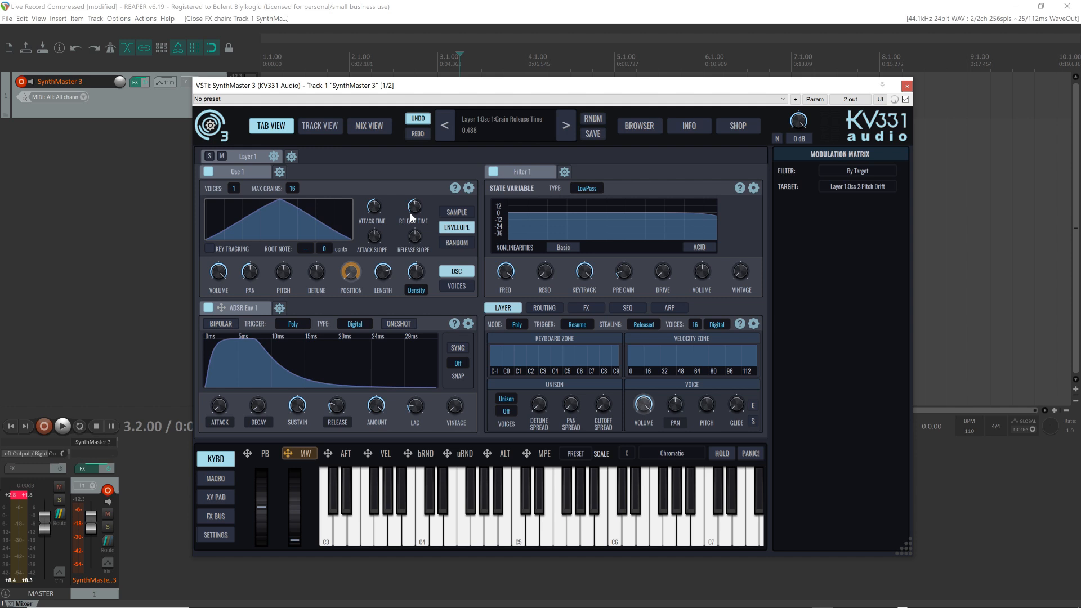
mouse_move(205, 242)
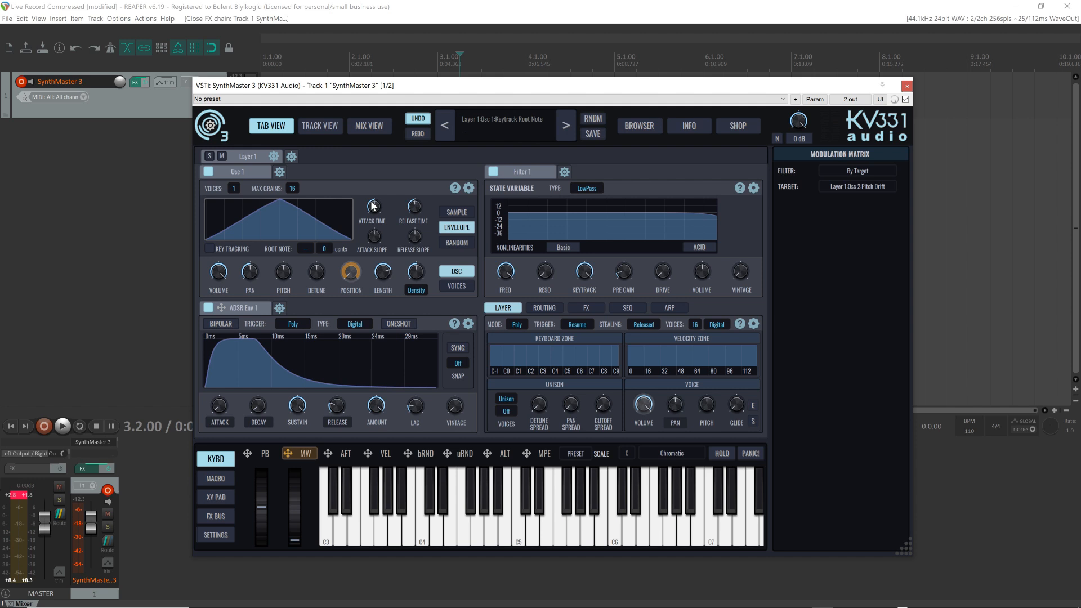
drag(414, 205, 414, 221)
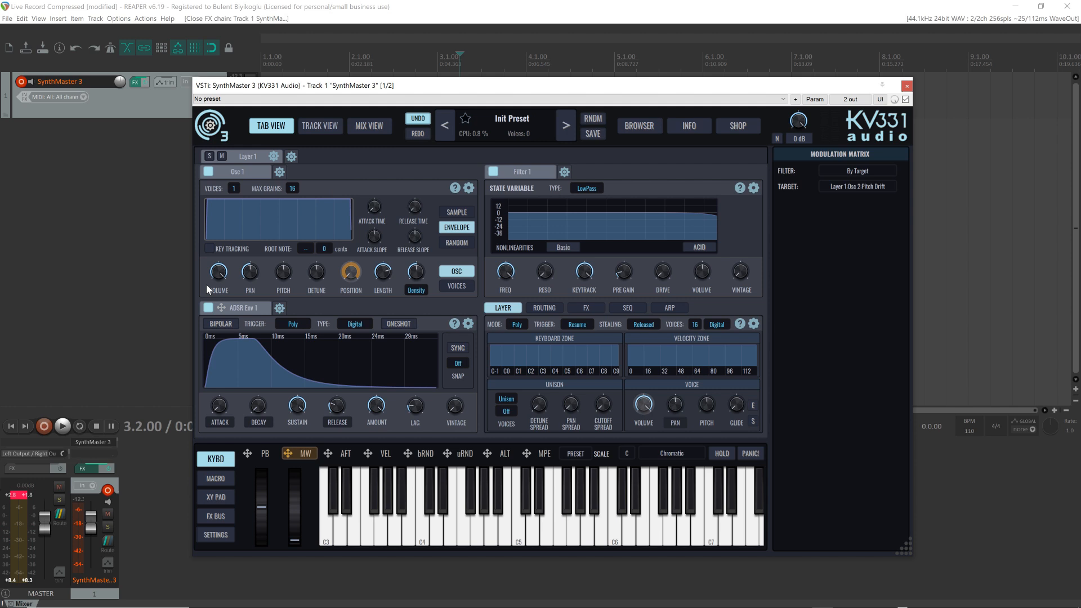
mouse_move(222, 250)
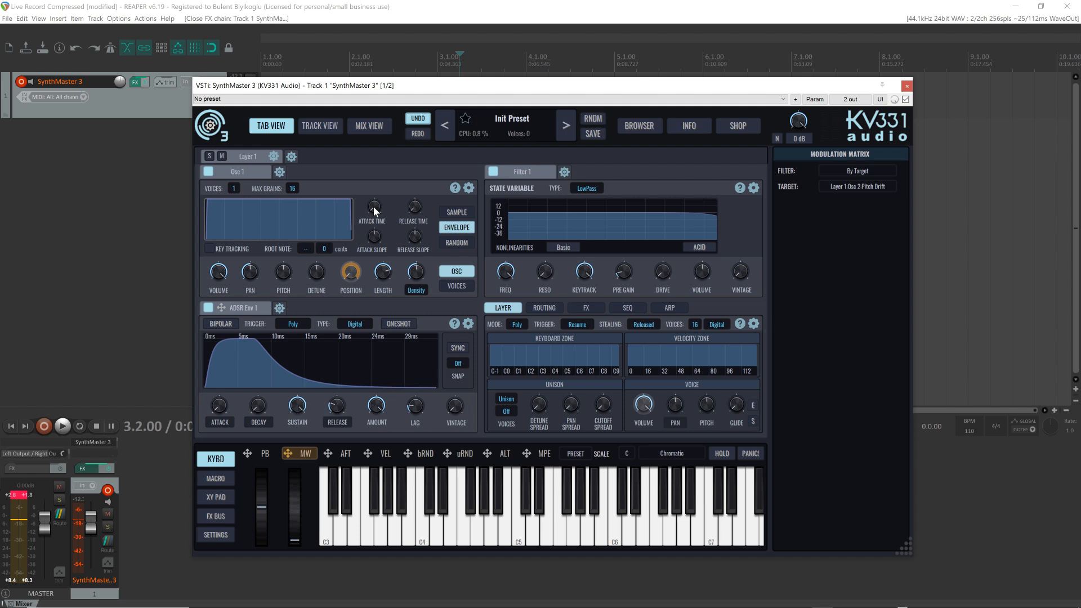
drag(415, 205, 414, 214)
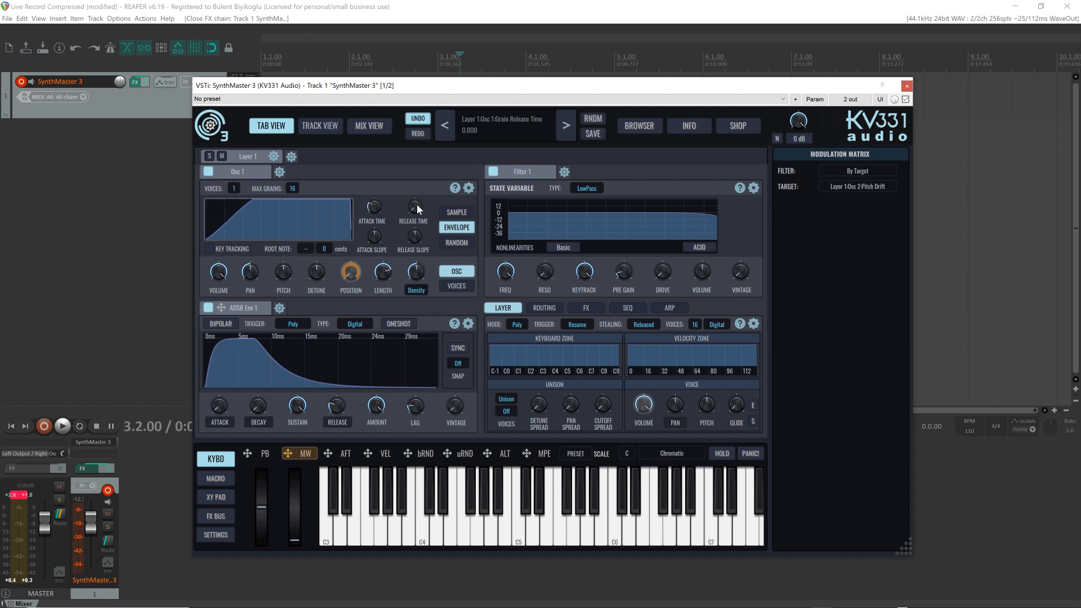
drag(413, 206, 412, 200)
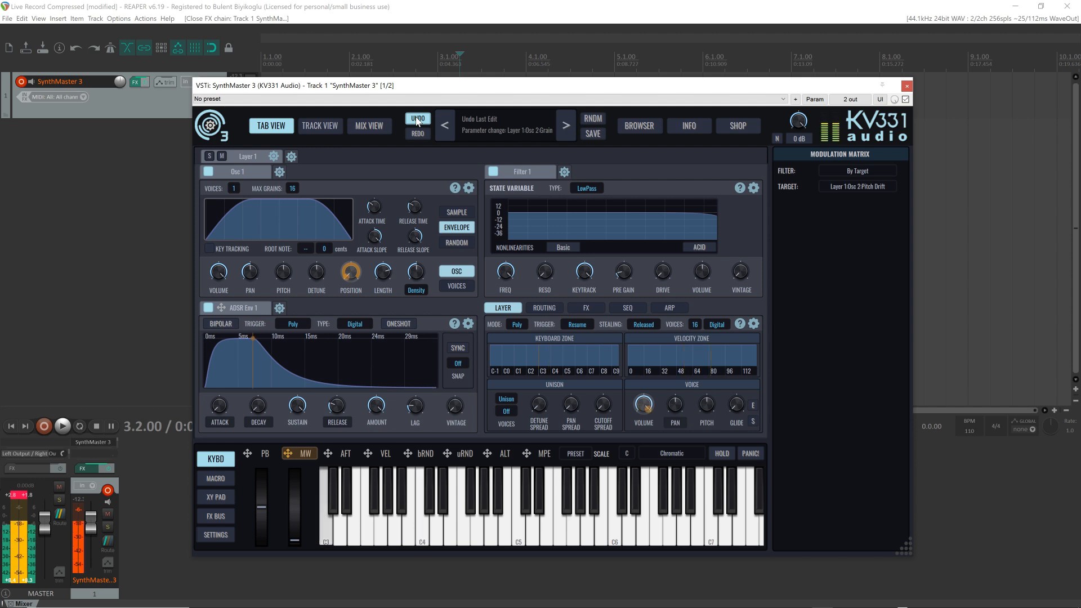
click(418, 119)
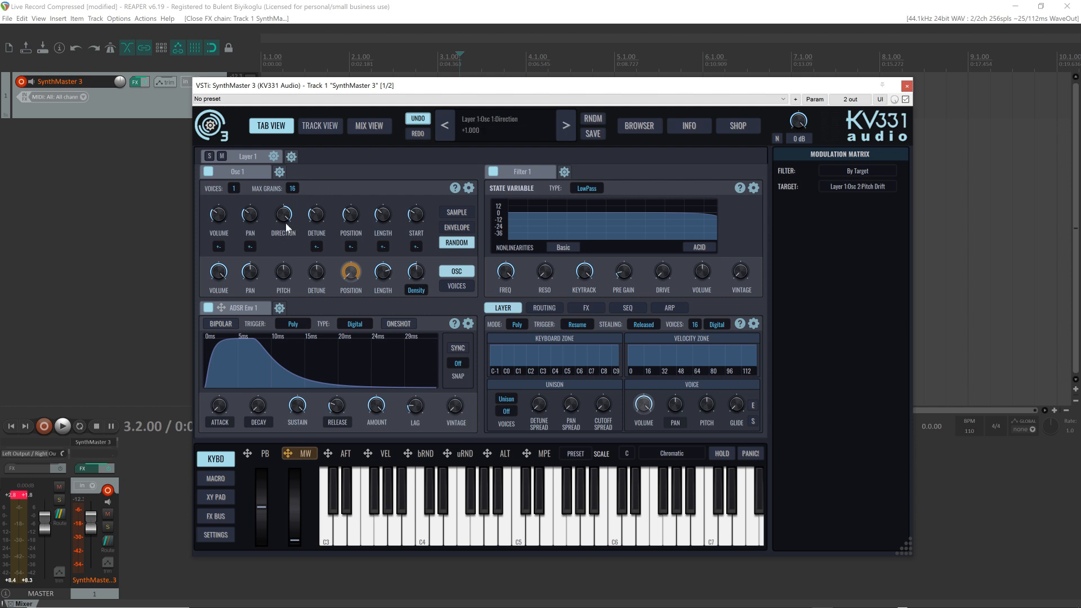
mouse_move(289, 227)
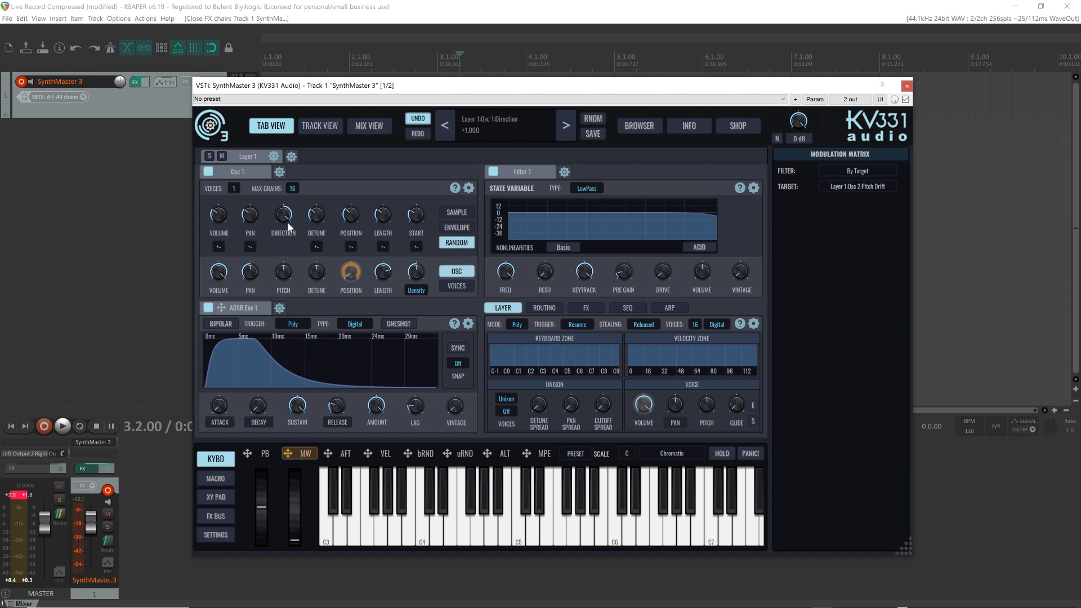
drag(283, 214, 283, 227)
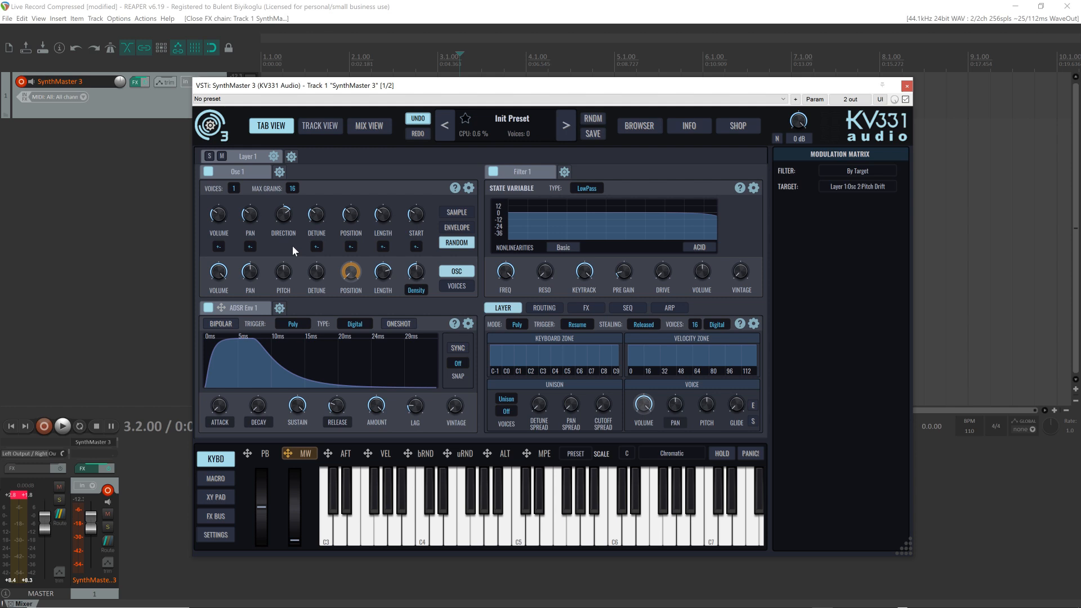
mouse_move(250, 231)
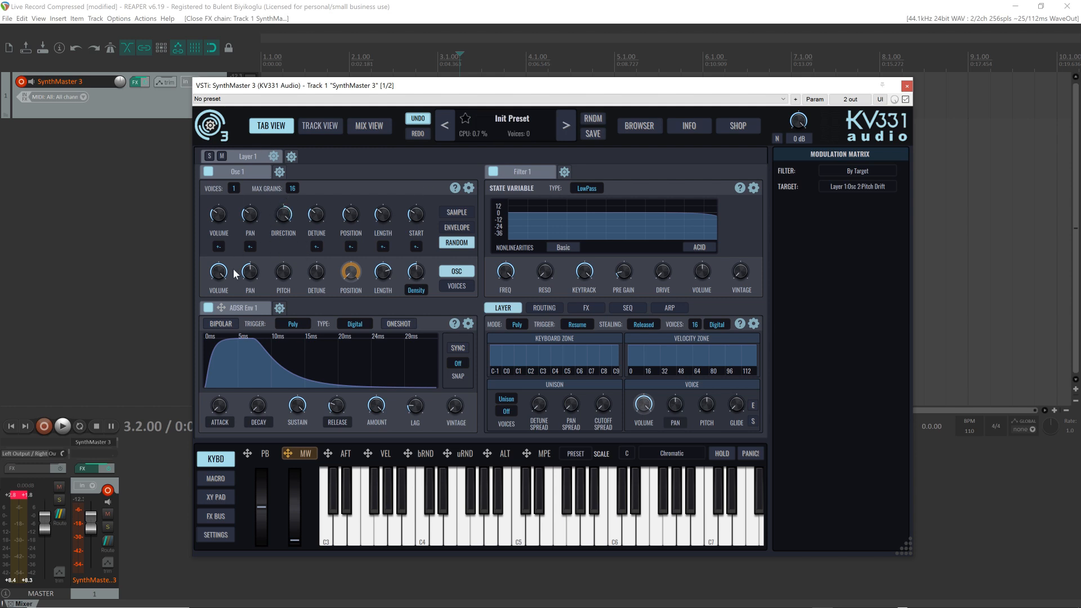
drag(283, 213, 283, 206)
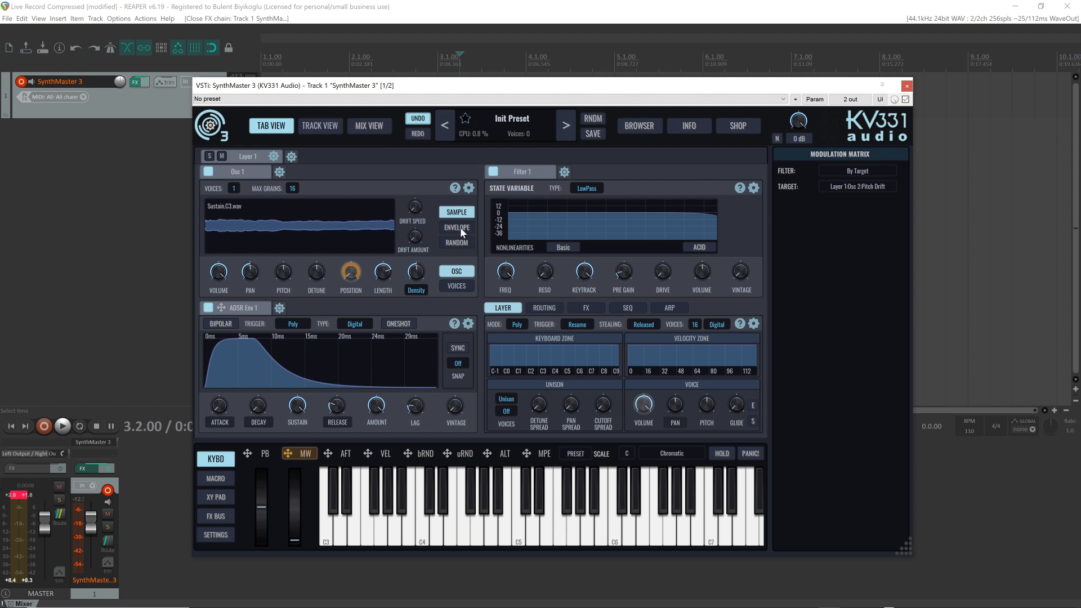
click(456, 227)
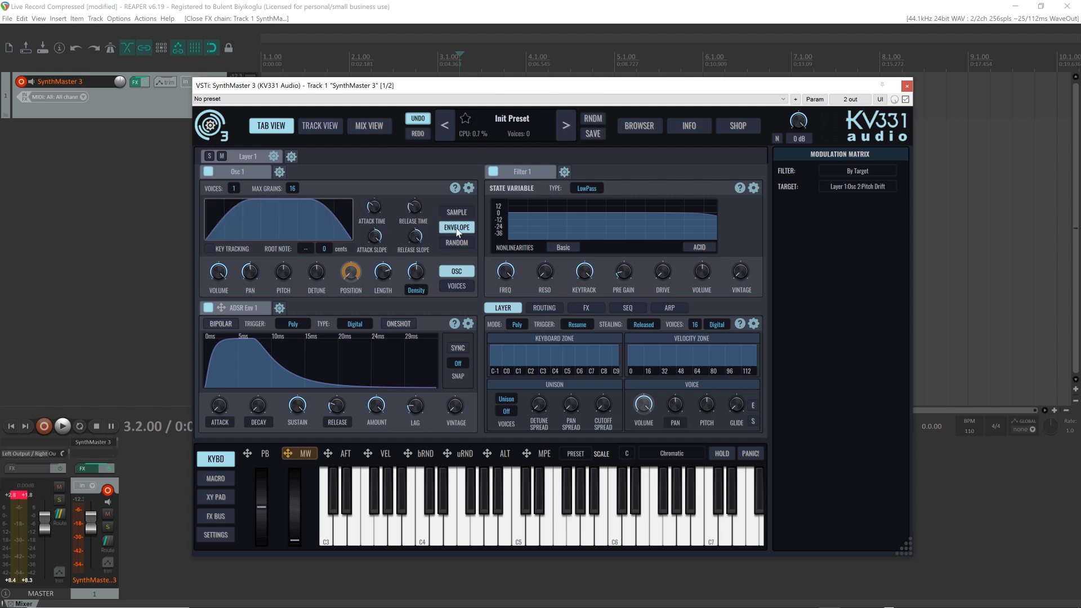
mouse_move(218, 262)
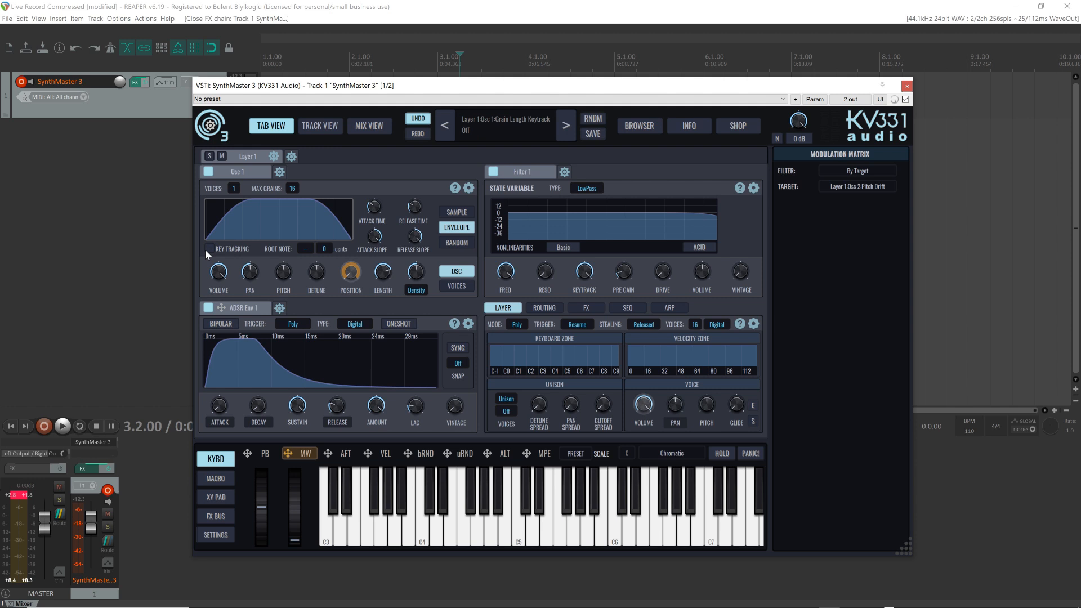
mouse_move(210, 255)
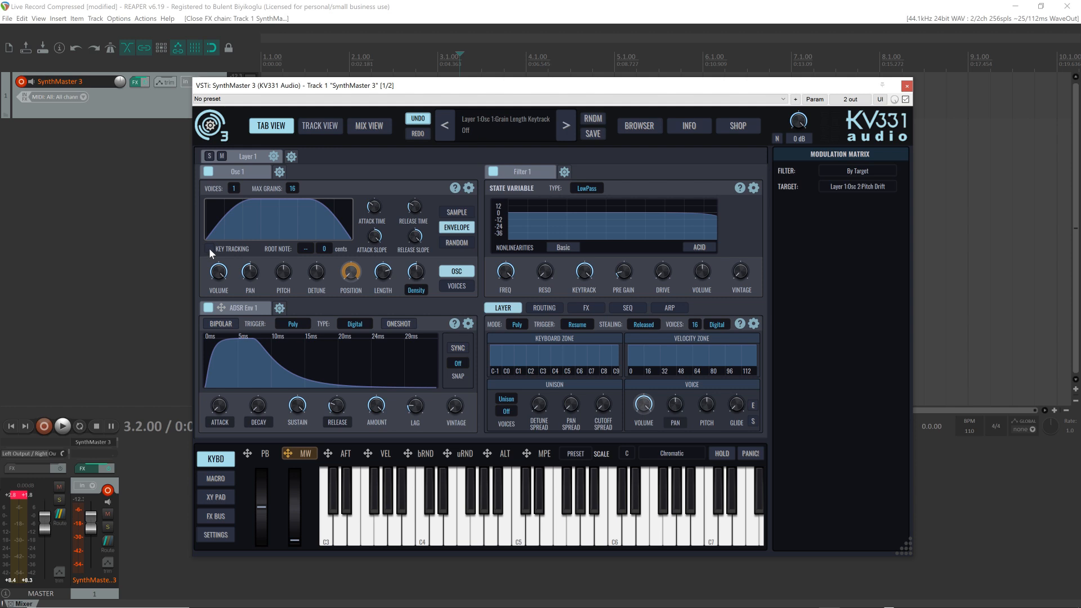
mouse_move(213, 253)
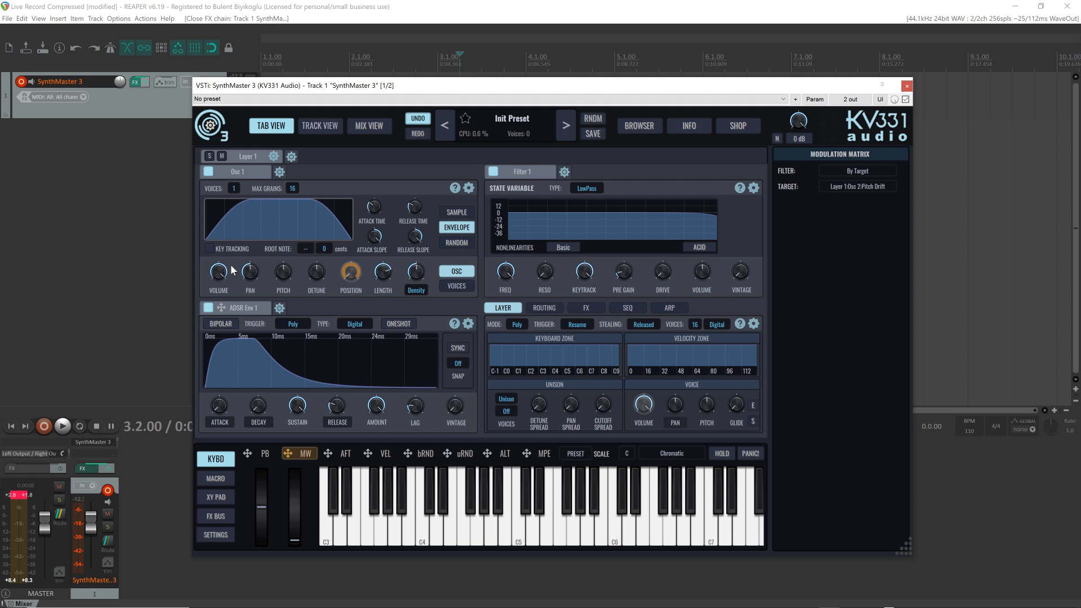
mouse_move(299, 291)
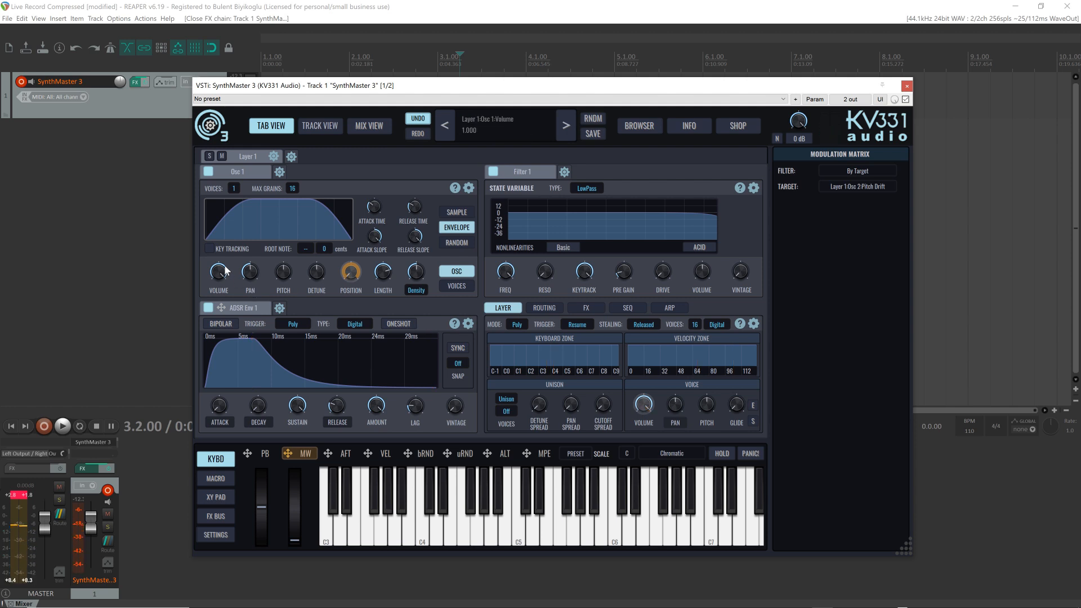
Enable grain length key tracking in the Osc 1 grain envelope panel
click(209, 248)
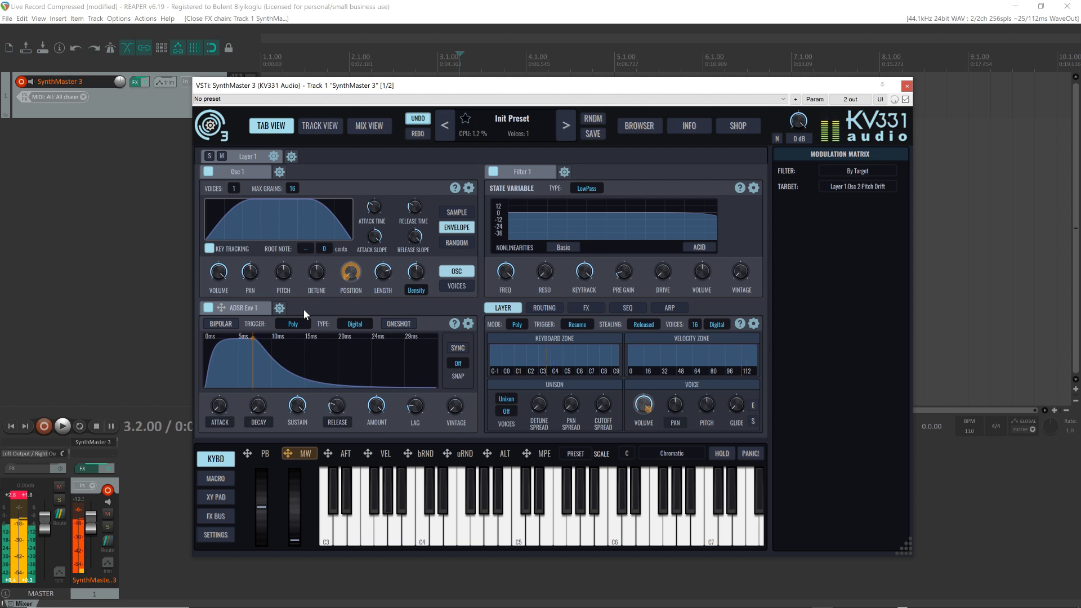
Show the random grain parameters and set max grains per voice to 8
click(455, 242)
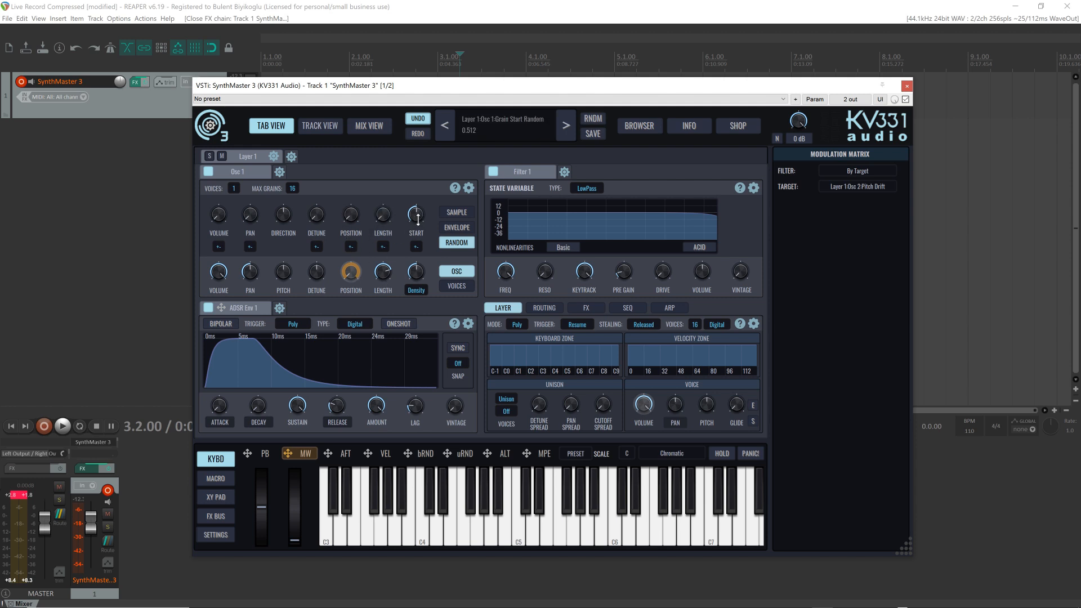
click(292, 189)
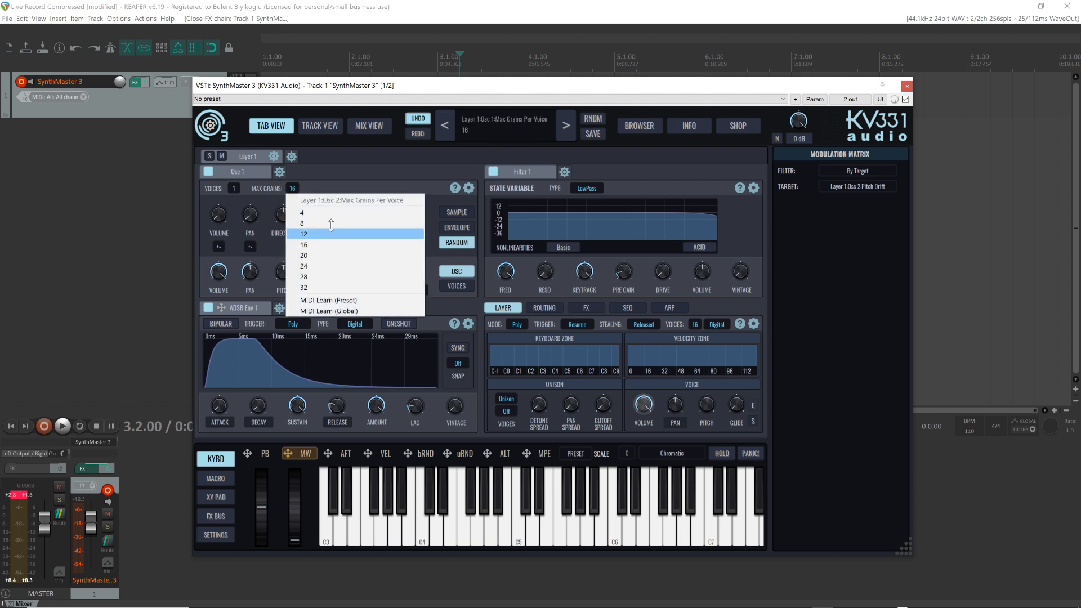
click(303, 223)
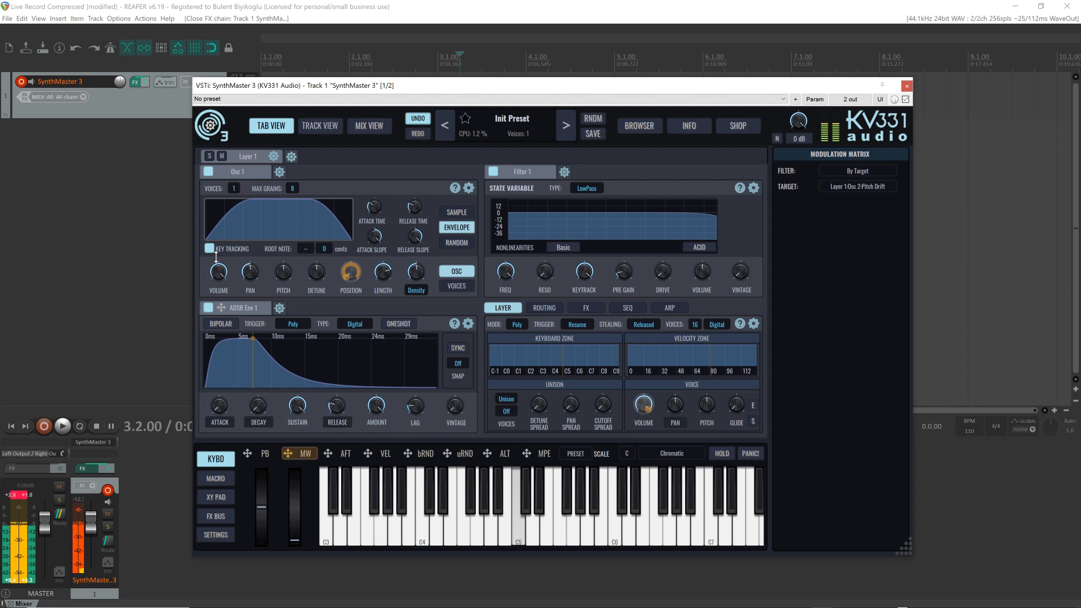
drag(383, 271, 383, 276)
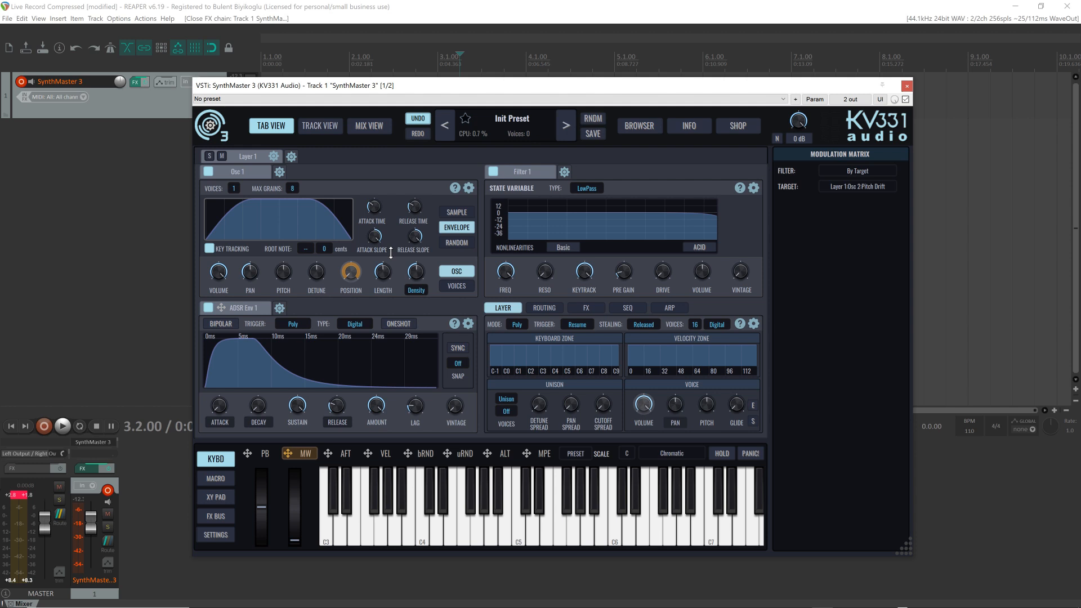
click(455, 243)
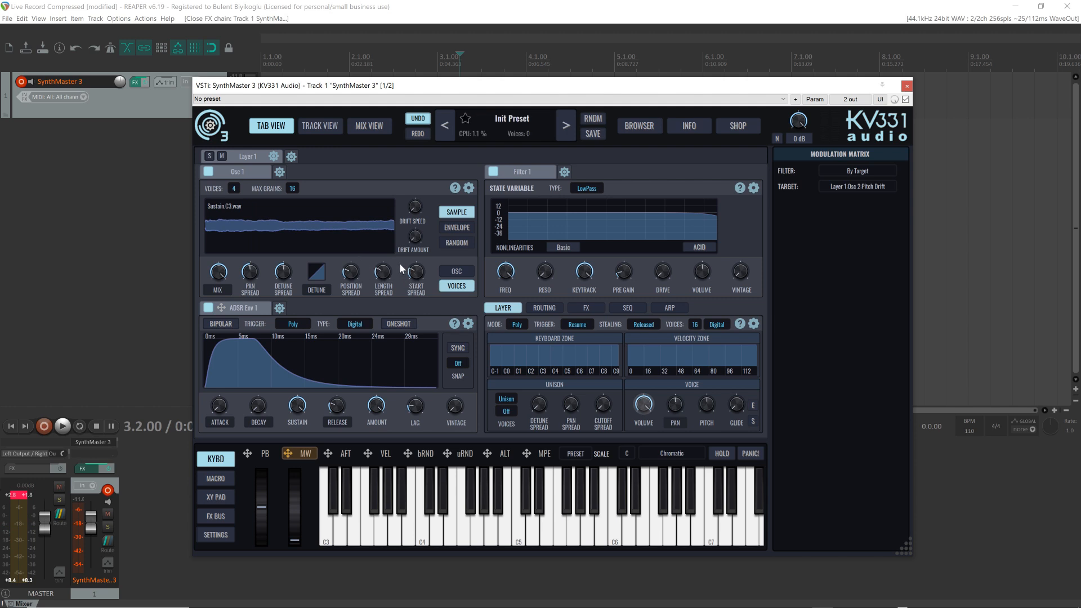
mouse_move(175, 168)
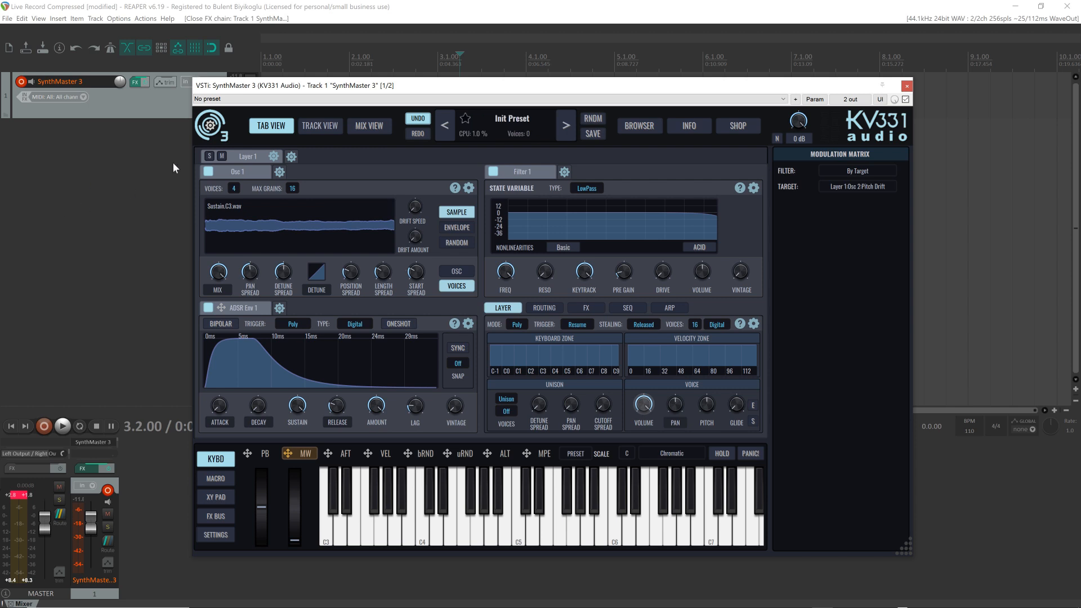
mouse_move(300, 200)
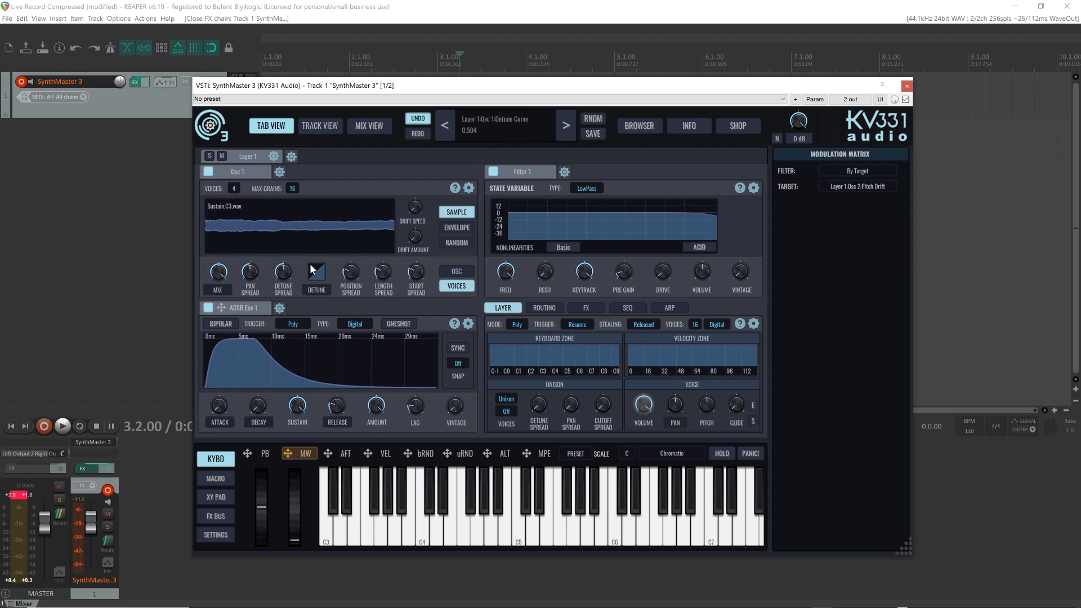
Reshape the voice detune and mix curves and drag the amp envelope release longer
drag(316, 270, 316, 283)
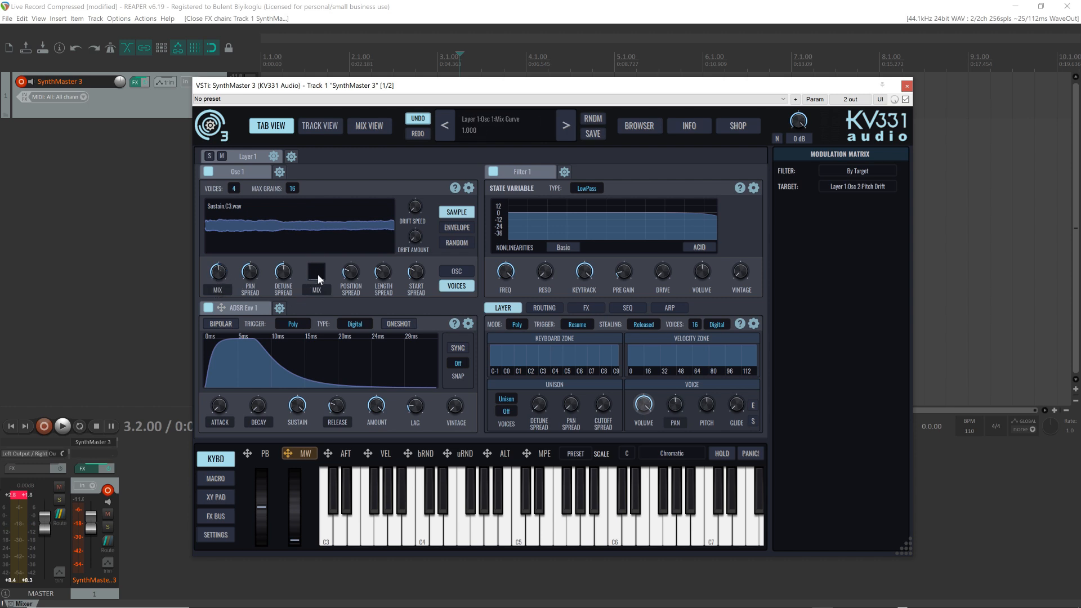
drag(316, 279, 316, 270)
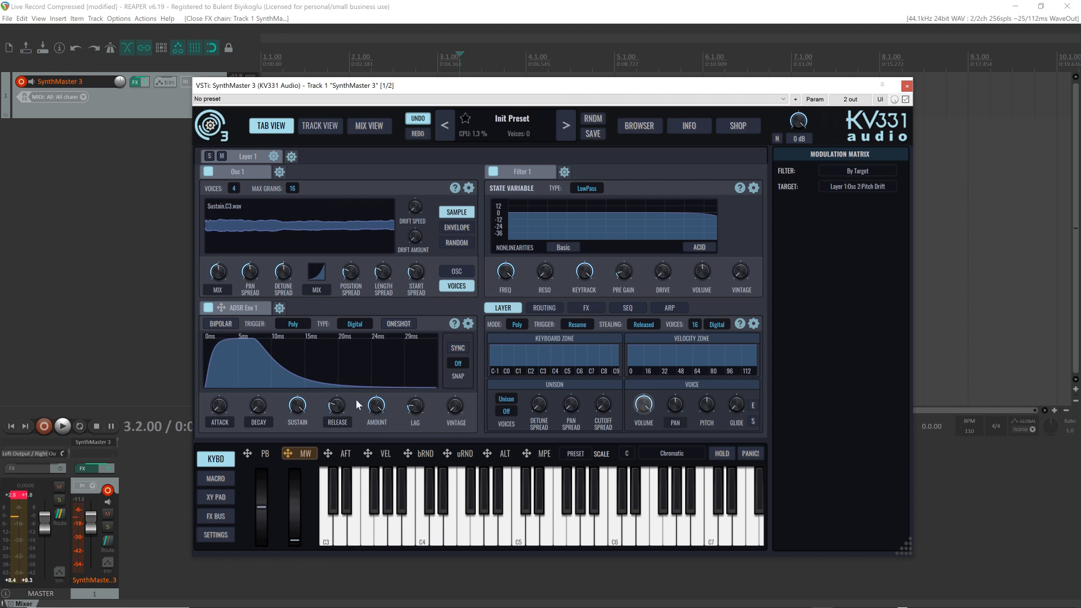
drag(359, 403, 335, 387)
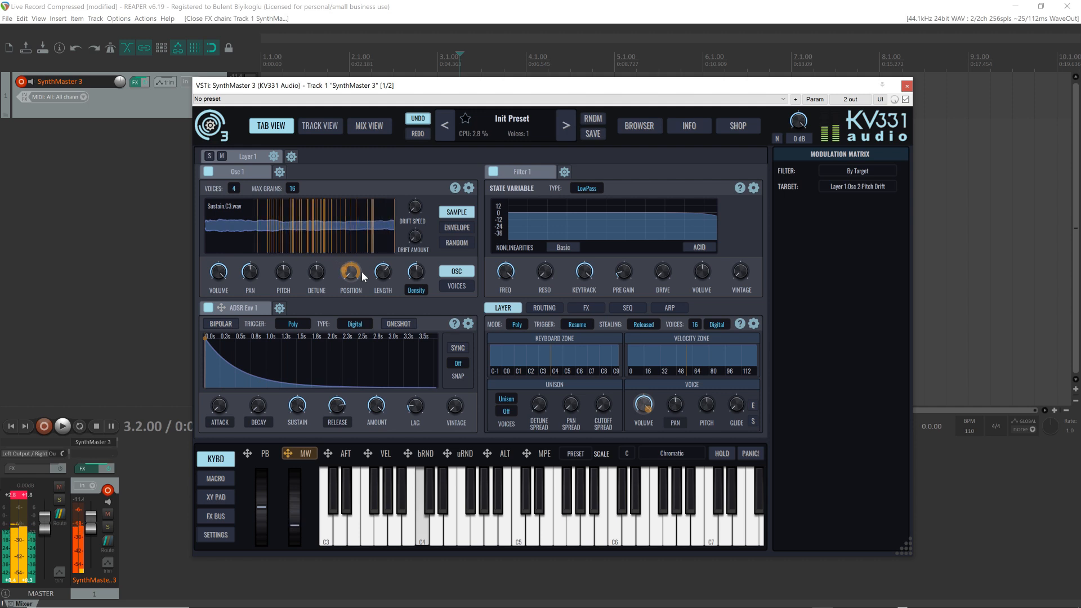
Load 'busra.AA.MAIN.C4.2.wav' from Single Samples > Factory > KV331 Audio > Vocal
drag(349, 271, 353, 264)
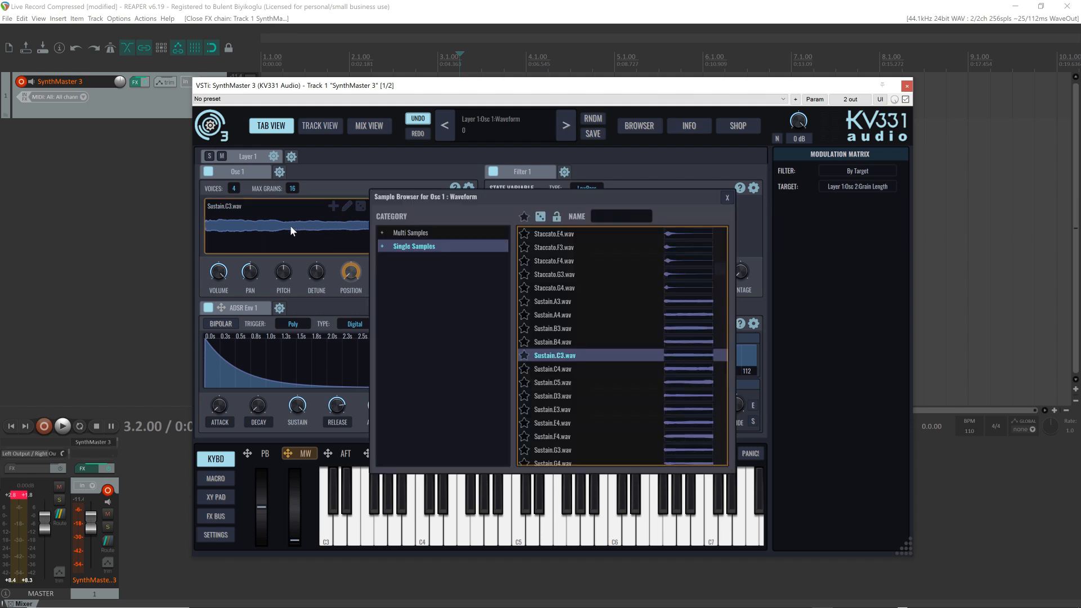
click(382, 246)
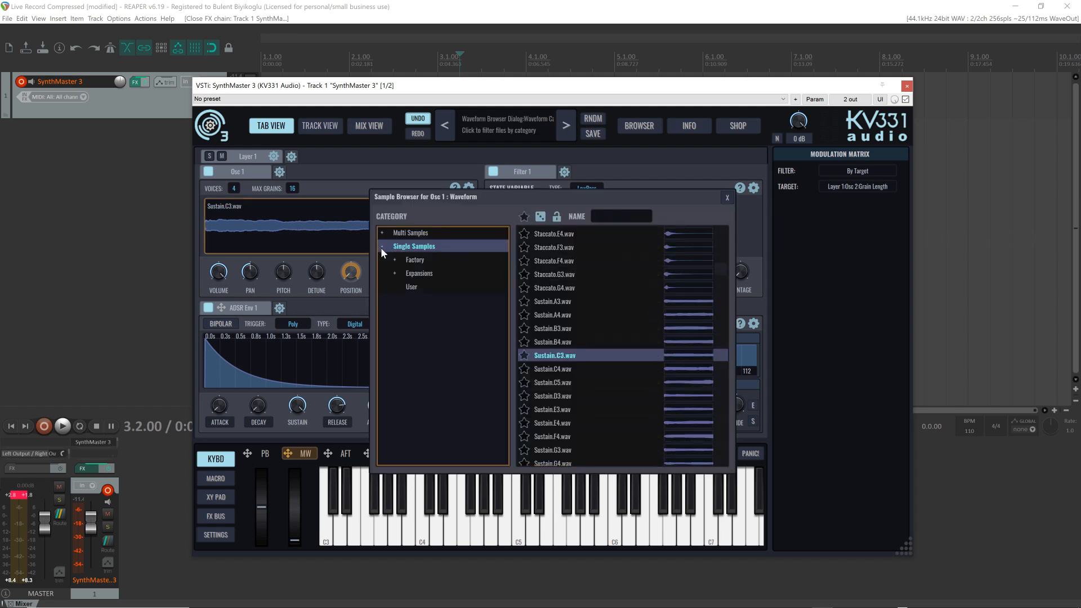
click(393, 259)
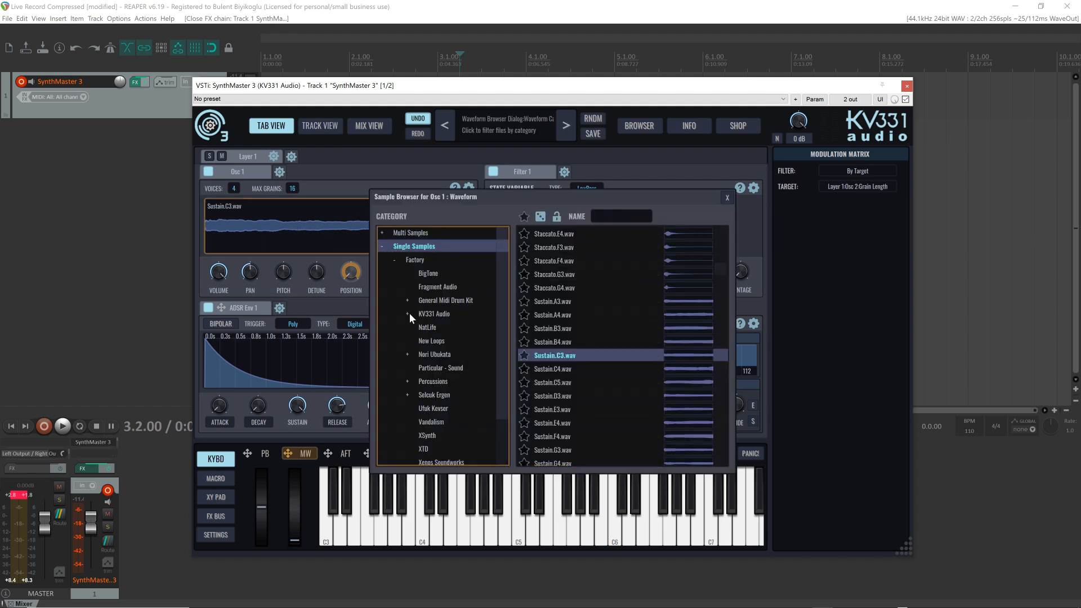
click(406, 314)
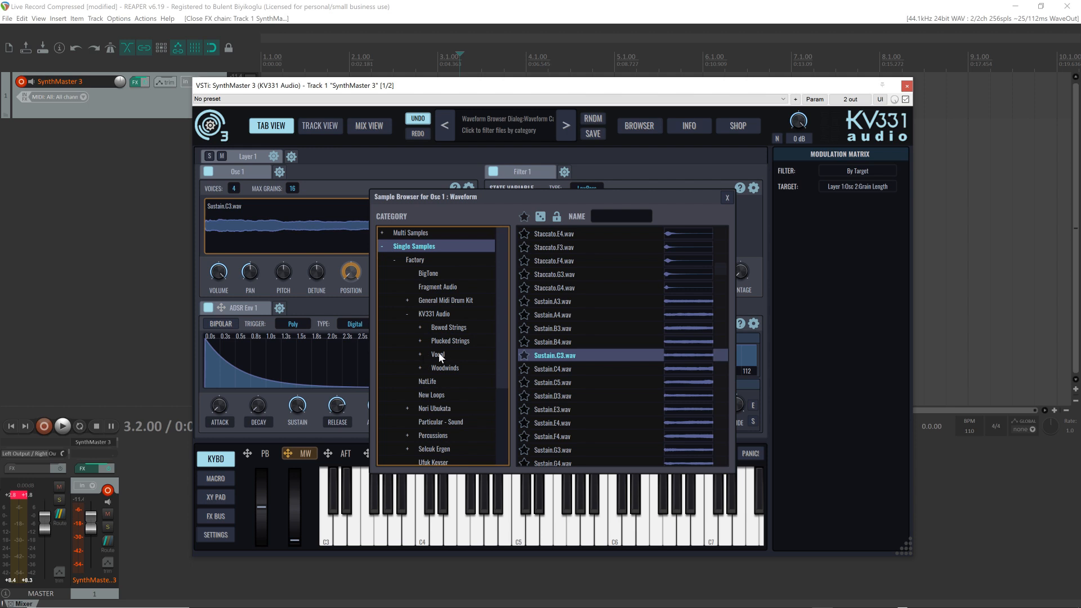
click(438, 354)
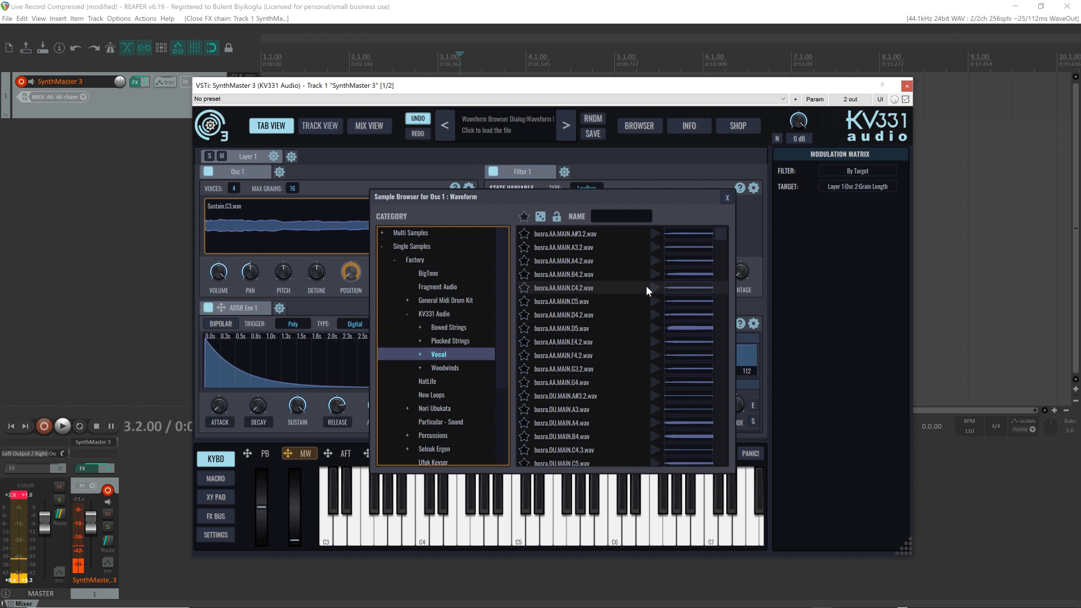
click(563, 287)
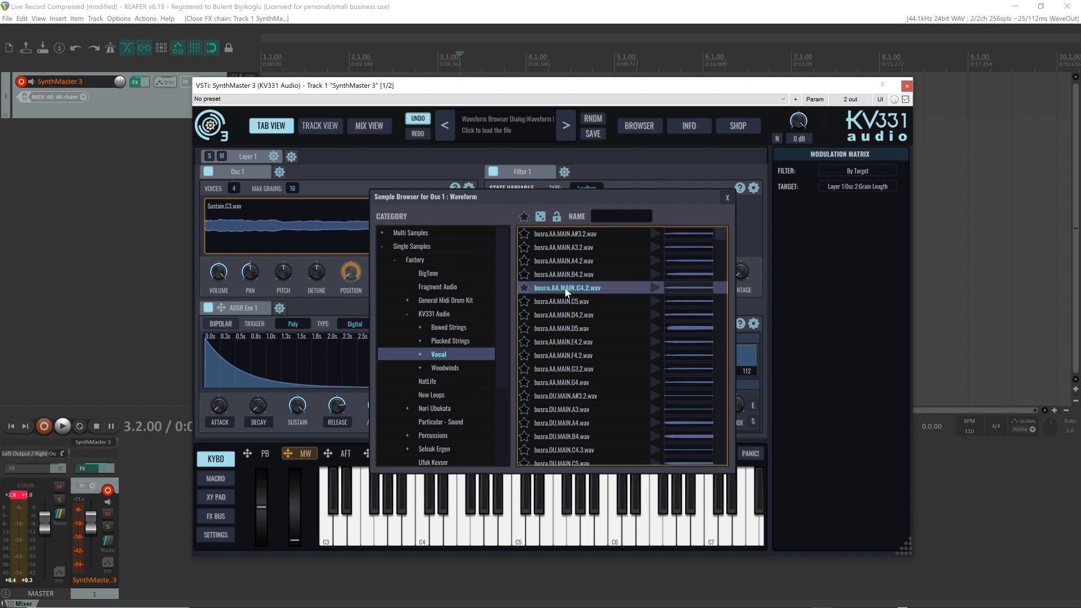
double_click(563, 287)
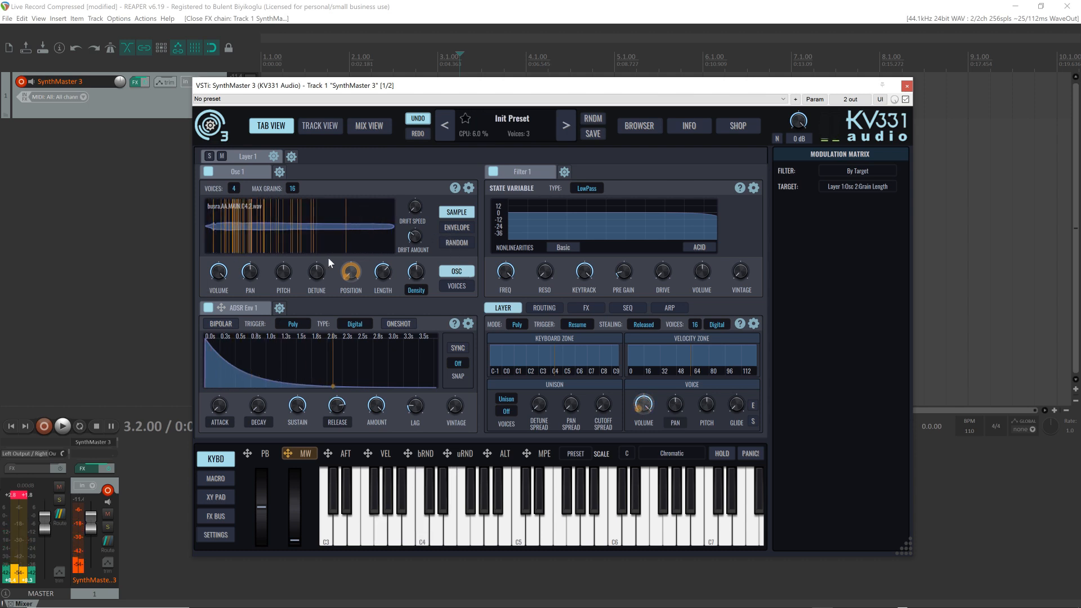
Show the Osc 1 random grain and voice spread parameters
click(456, 285)
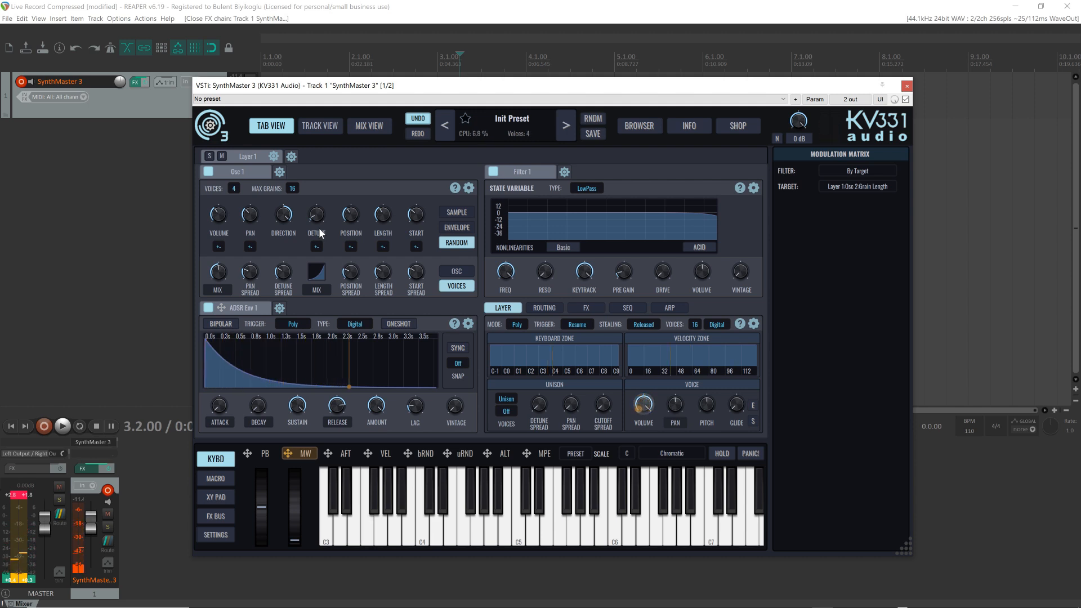
click(233, 188)
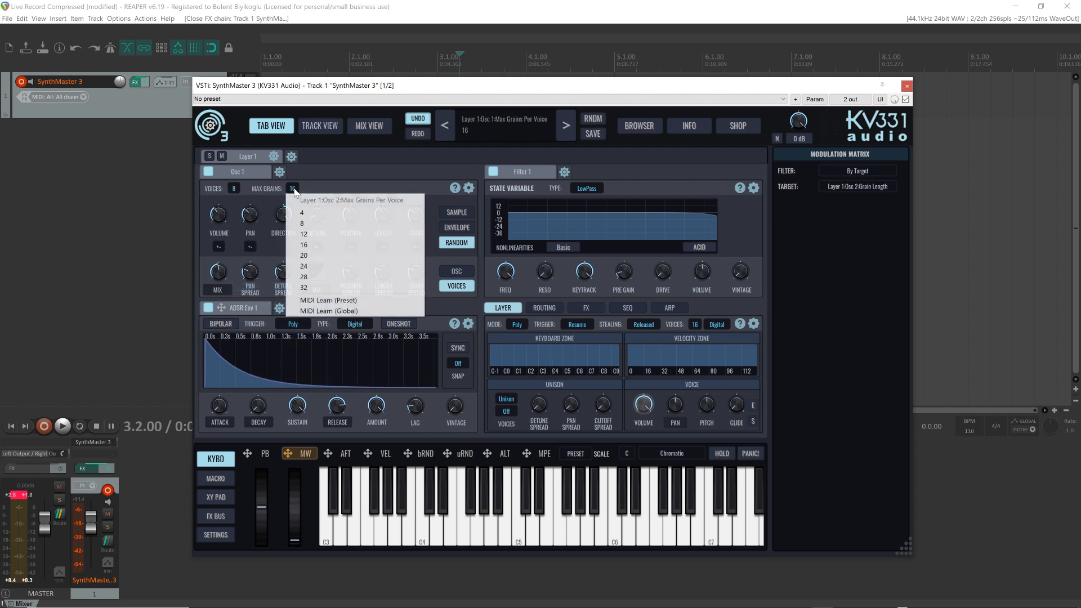
click(303, 288)
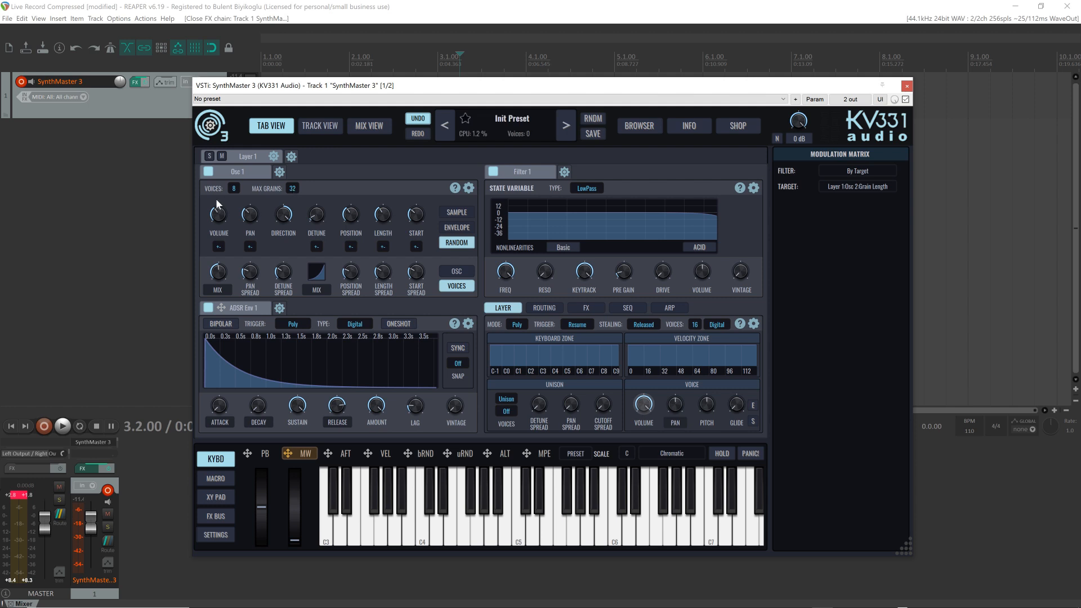
mouse_move(339, 197)
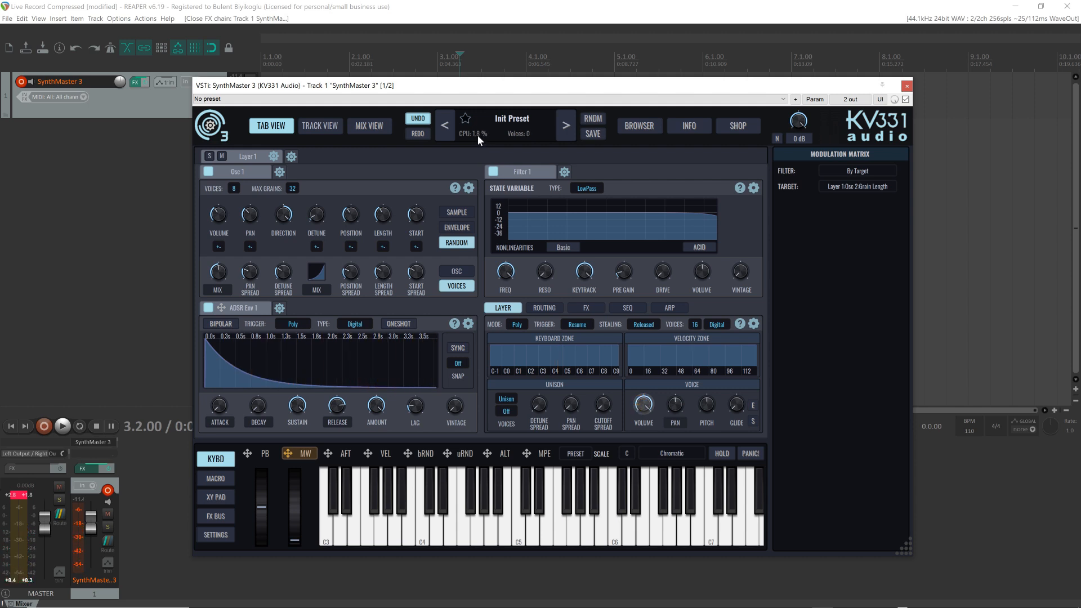
mouse_move(479, 142)
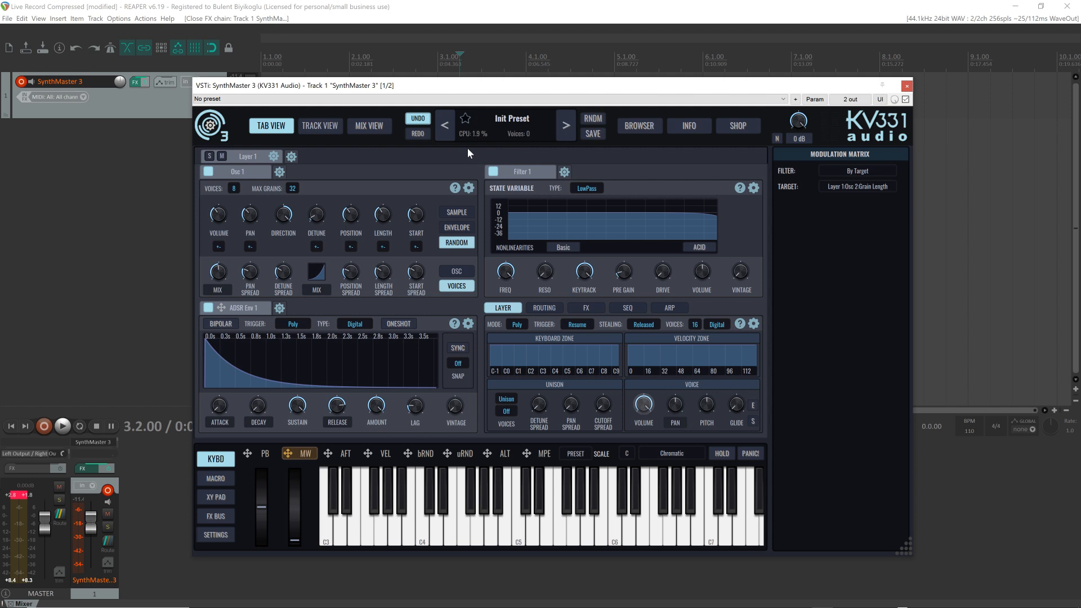
mouse_move(378, 178)
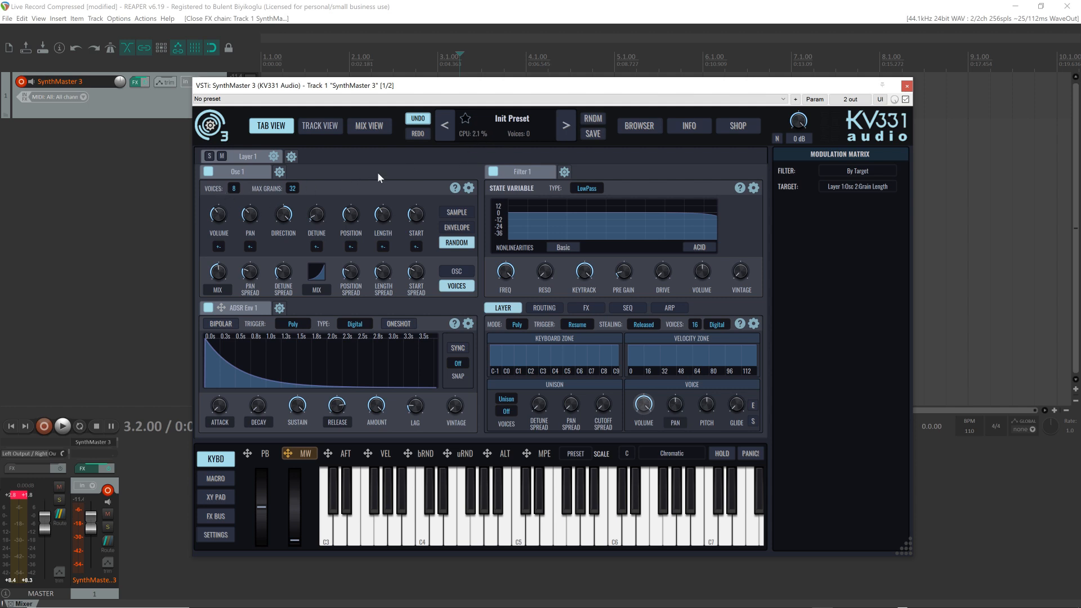